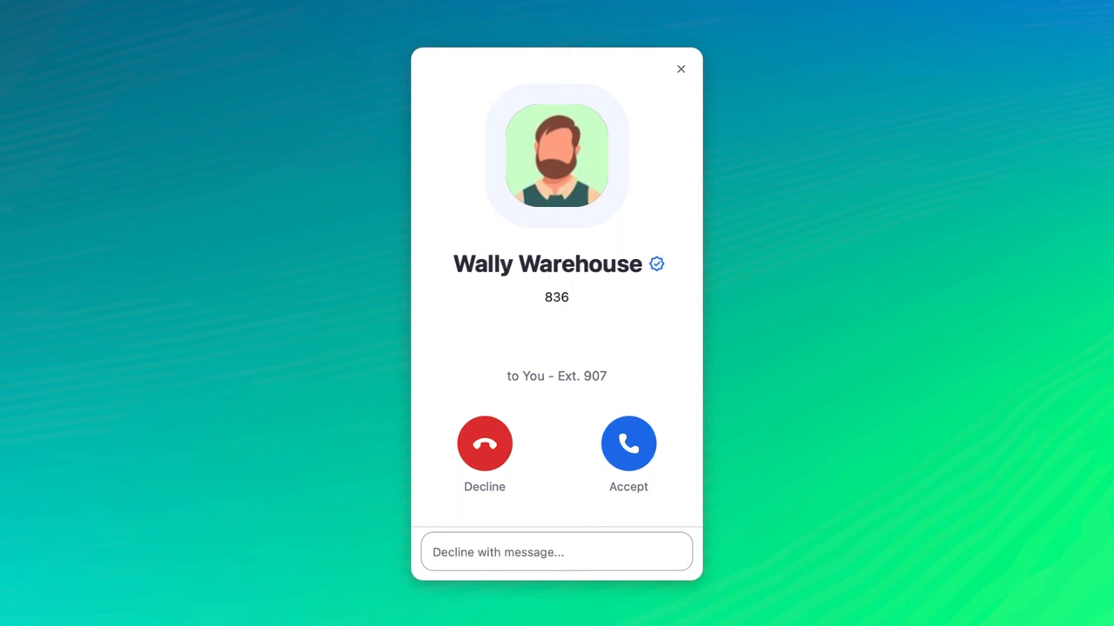
pyautogui.moveTo(627, 444)
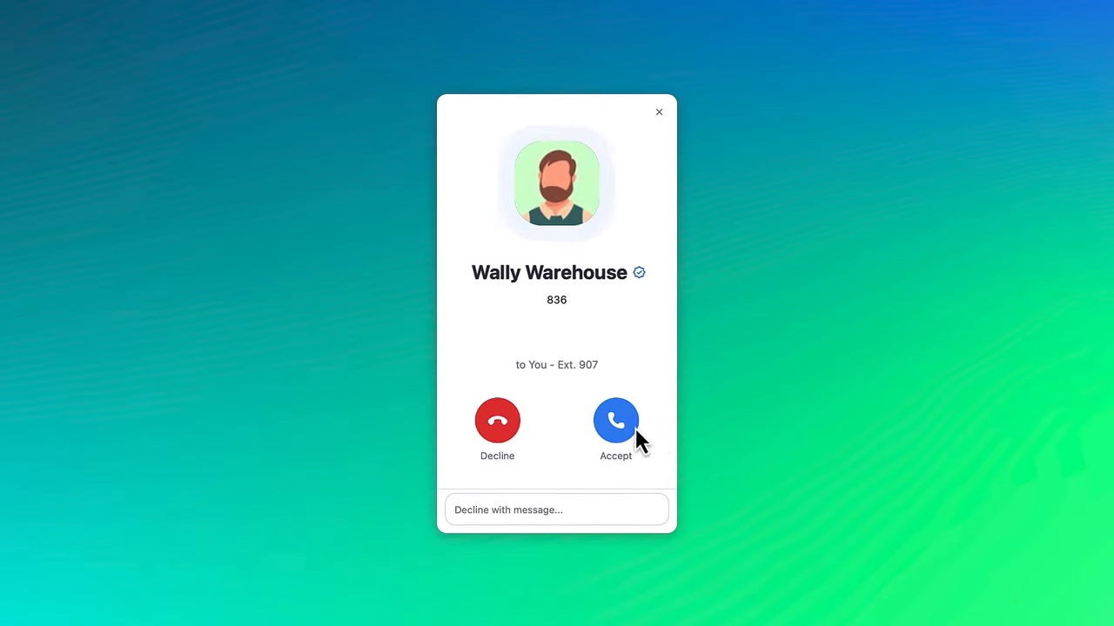
# Accept Wally Warehouse's call and review its peer-to-peer, encrypted HD quality details.
pyautogui.click(615, 420)
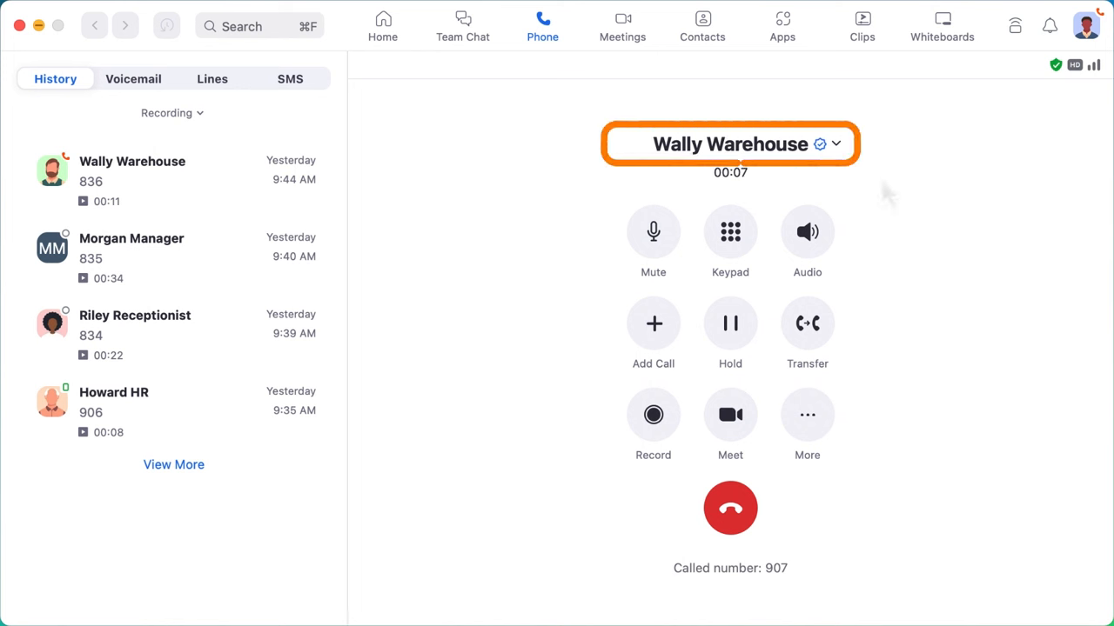
pyautogui.moveTo(879, 182)
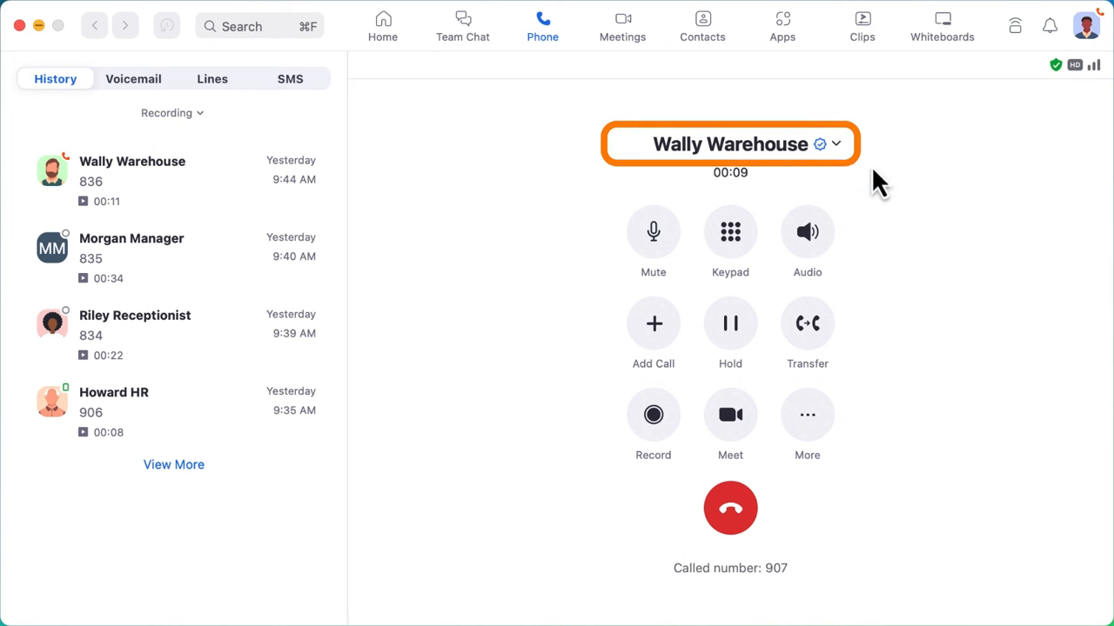
pyautogui.click(834, 143)
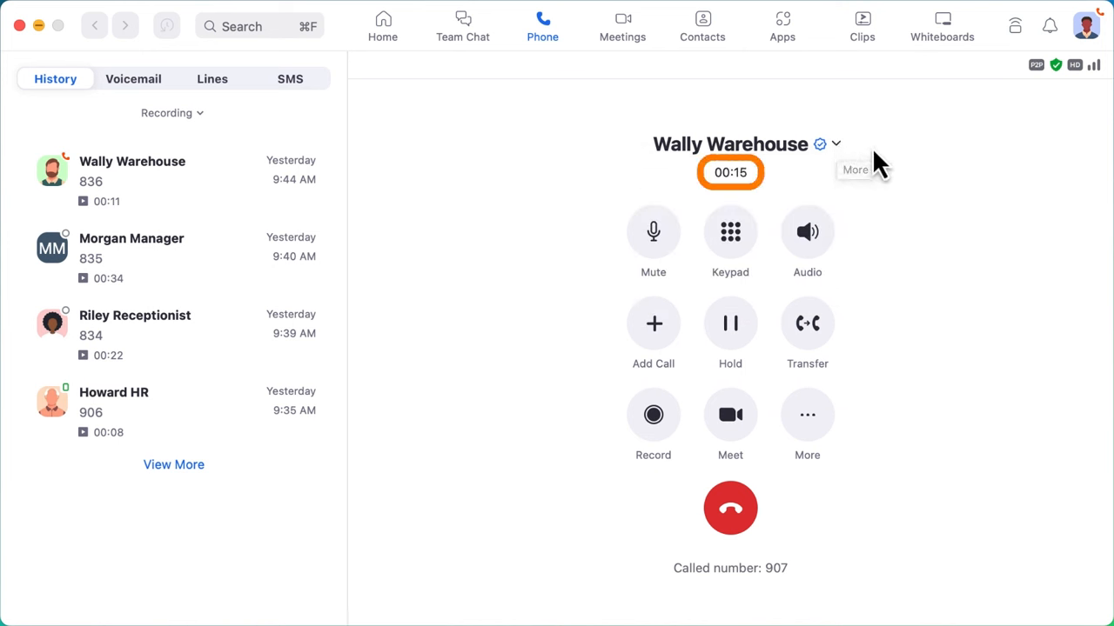
pyautogui.moveTo(905, 180)
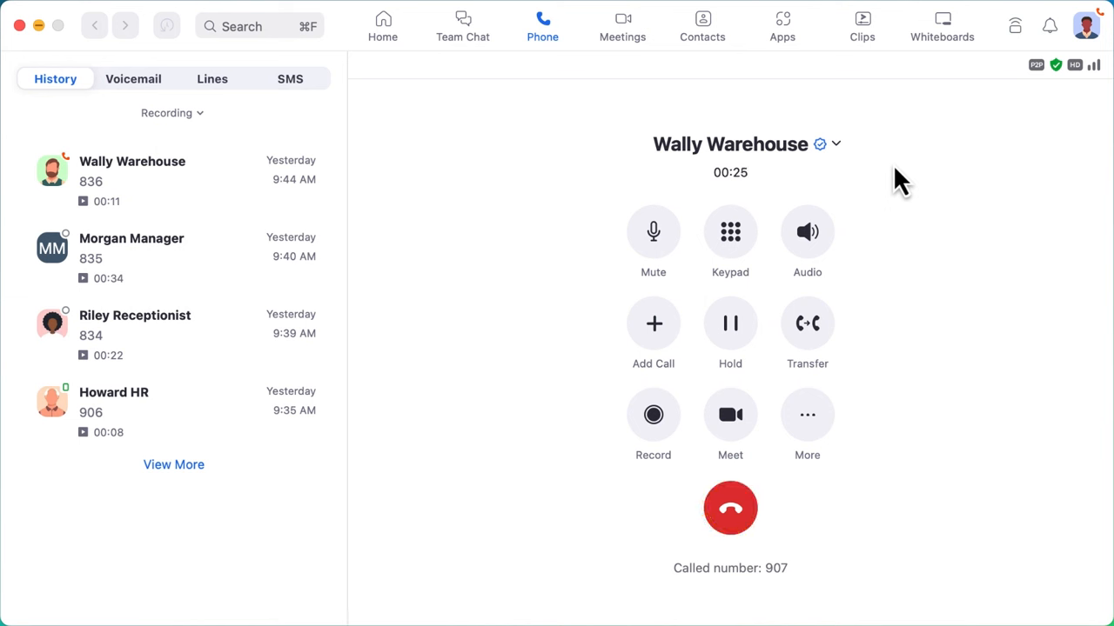
pyautogui.moveTo(1070, 96)
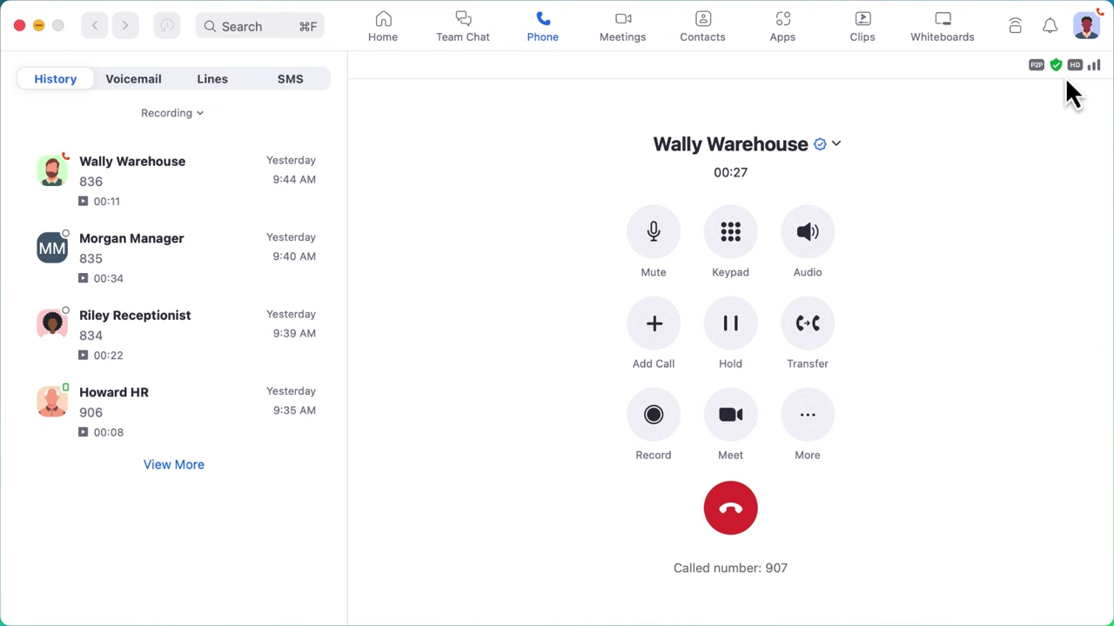
pyautogui.click(1055, 64)
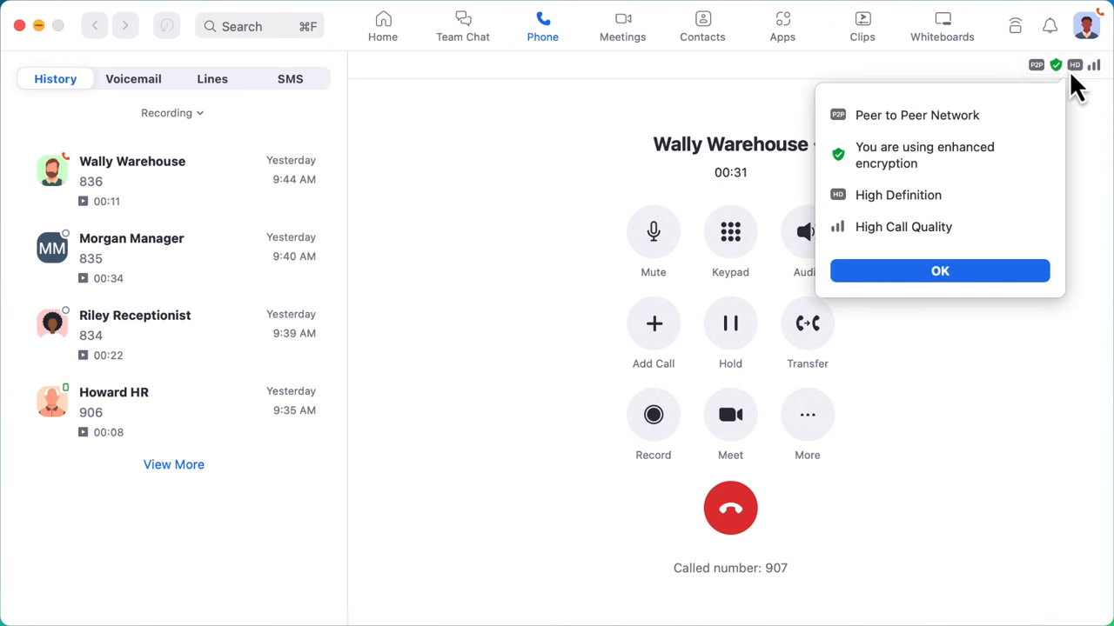
pyautogui.moveTo(1014, 257)
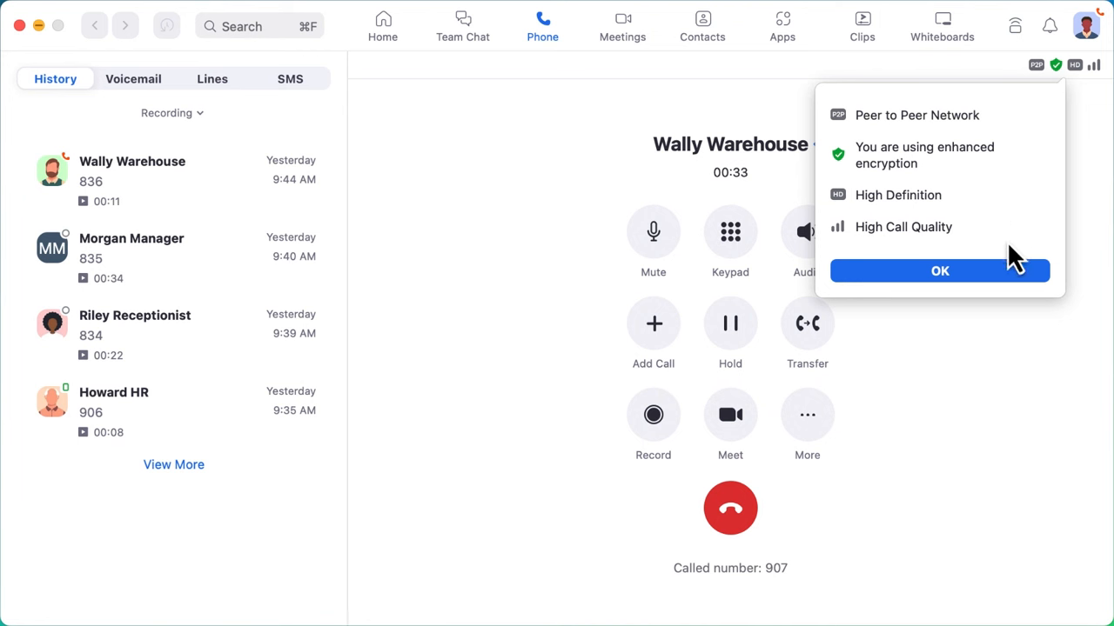
pyautogui.click(940, 271)
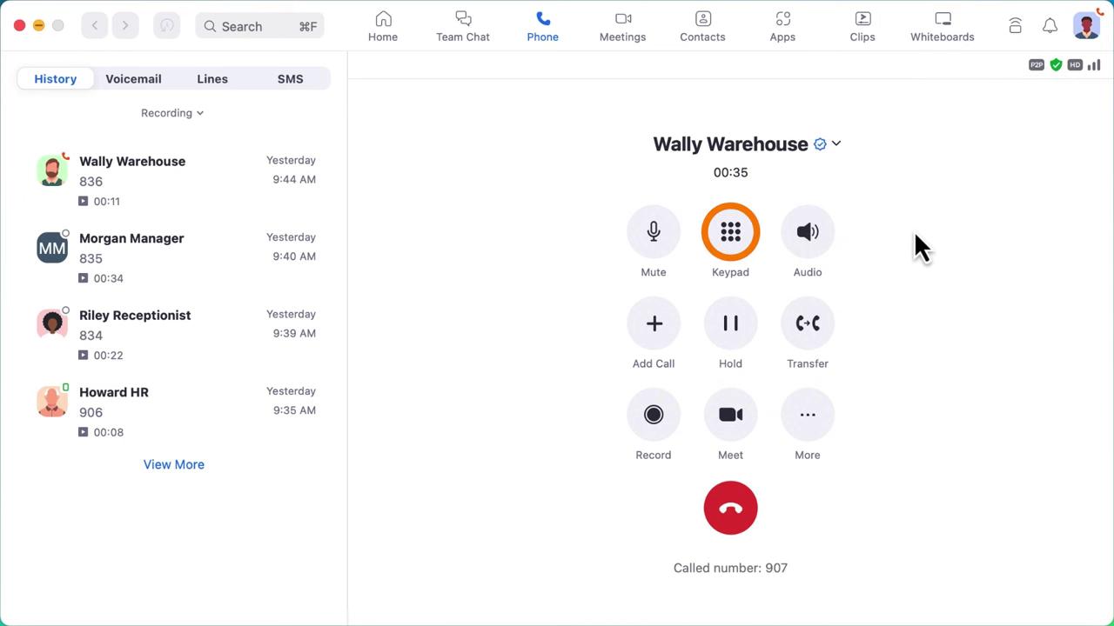
# Enter digit 1 on the in-call keypad, then mute and unmute the microphone.
pyautogui.click(730, 231)
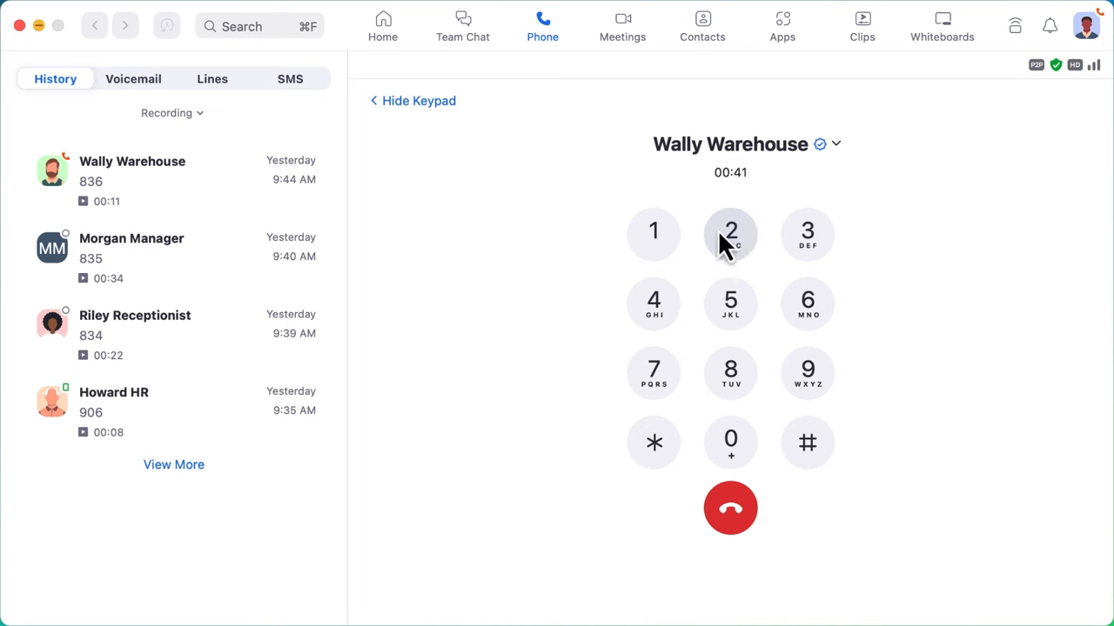
pyautogui.click(654, 231)
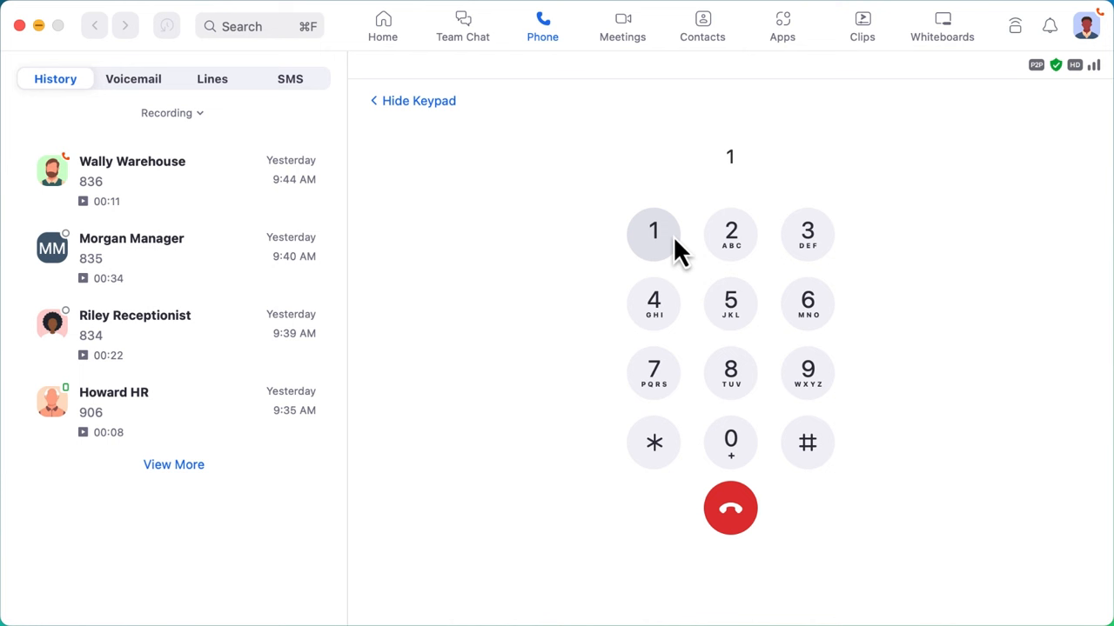
pyautogui.moveTo(730, 442)
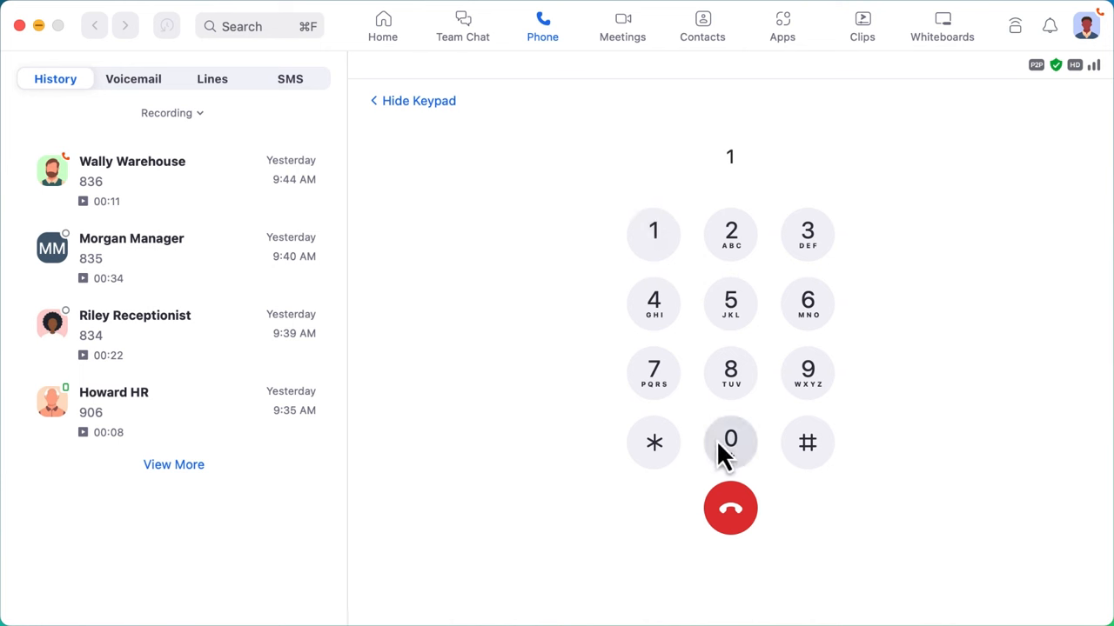
pyautogui.click(730, 443)
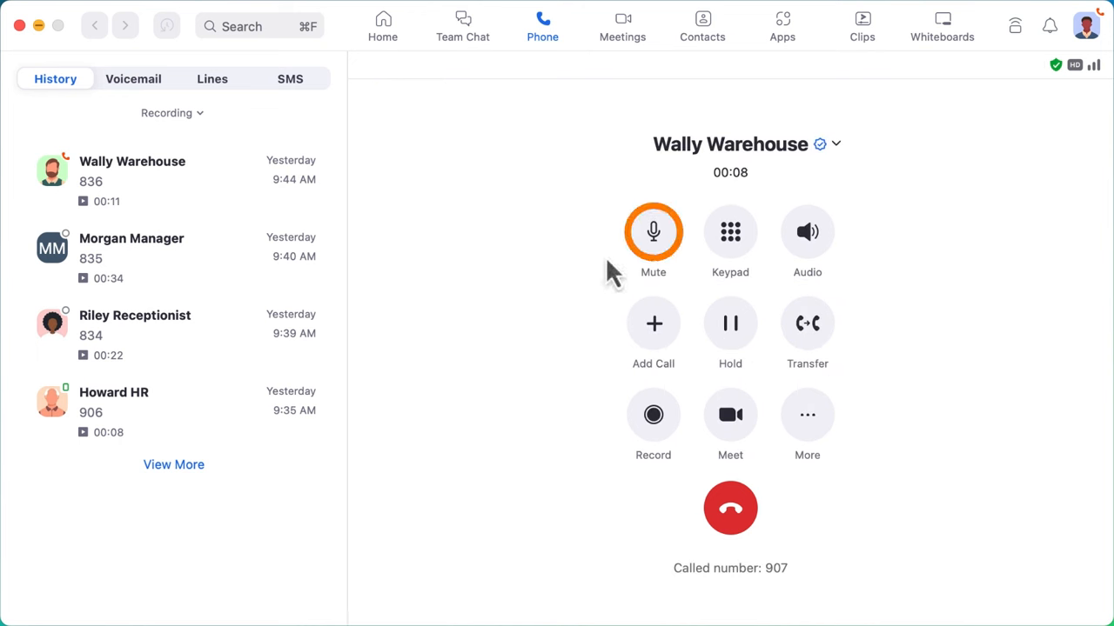
pyautogui.click(654, 231)
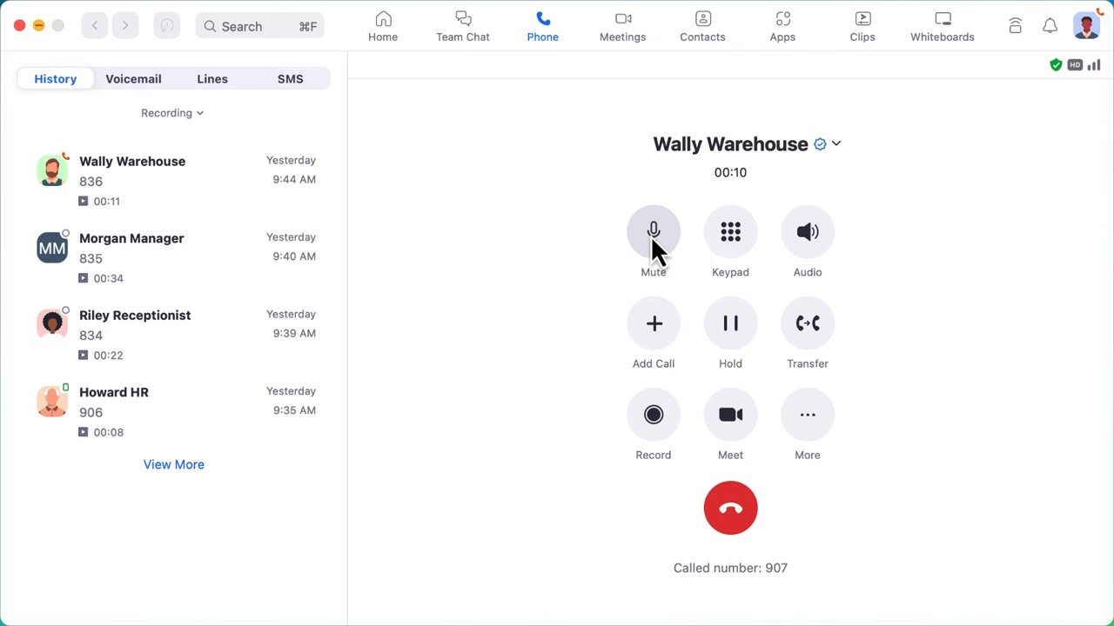
pyautogui.click(653, 231)
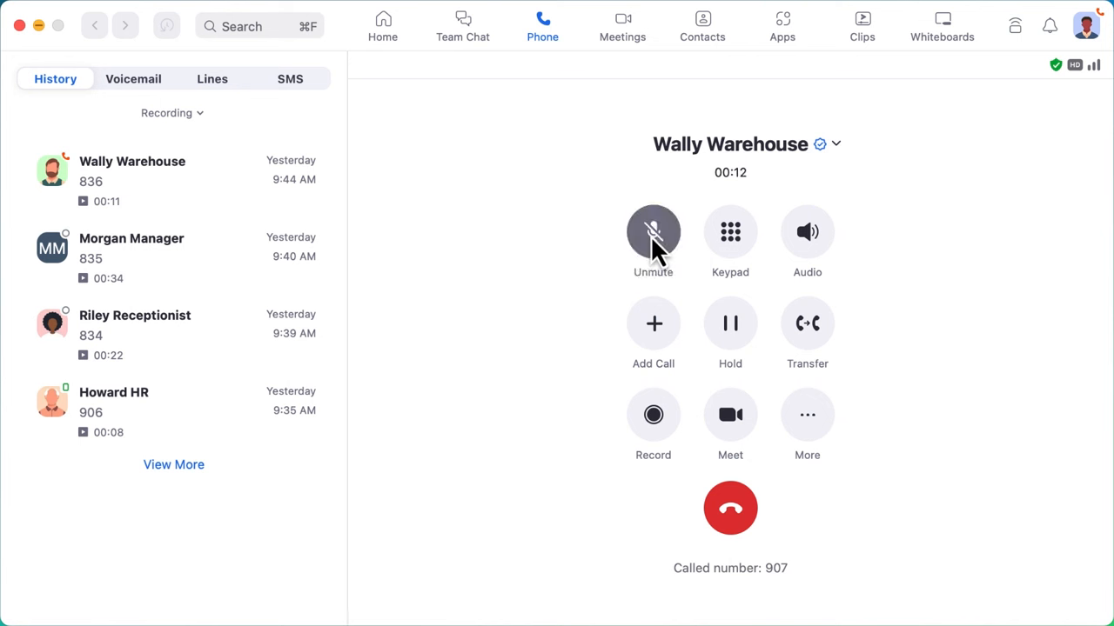
pyautogui.click(653, 231)
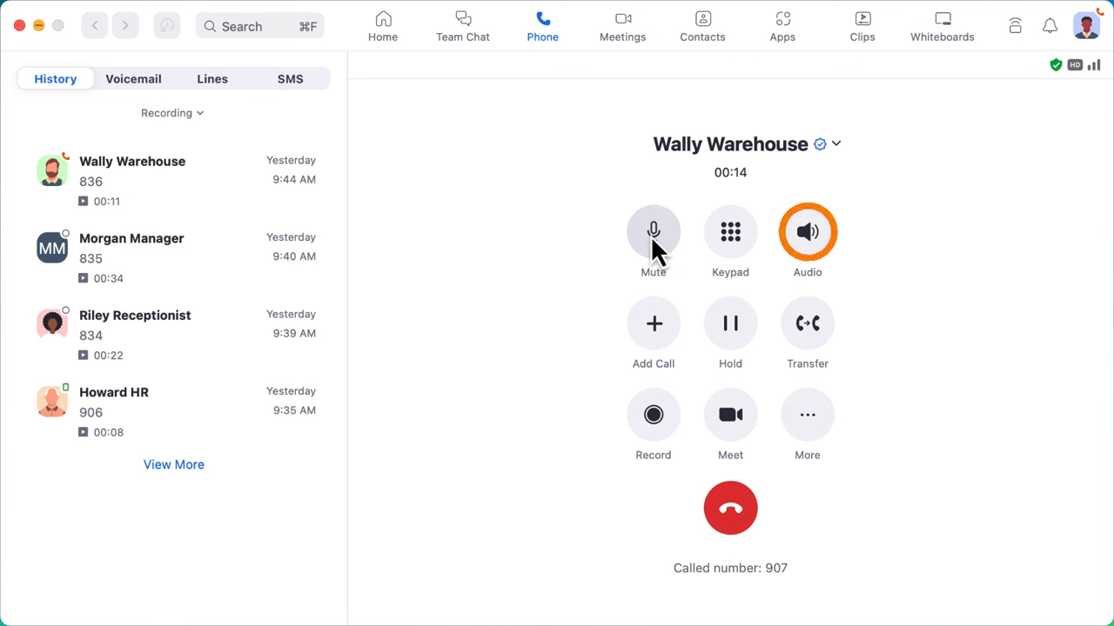
pyautogui.click(806, 232)
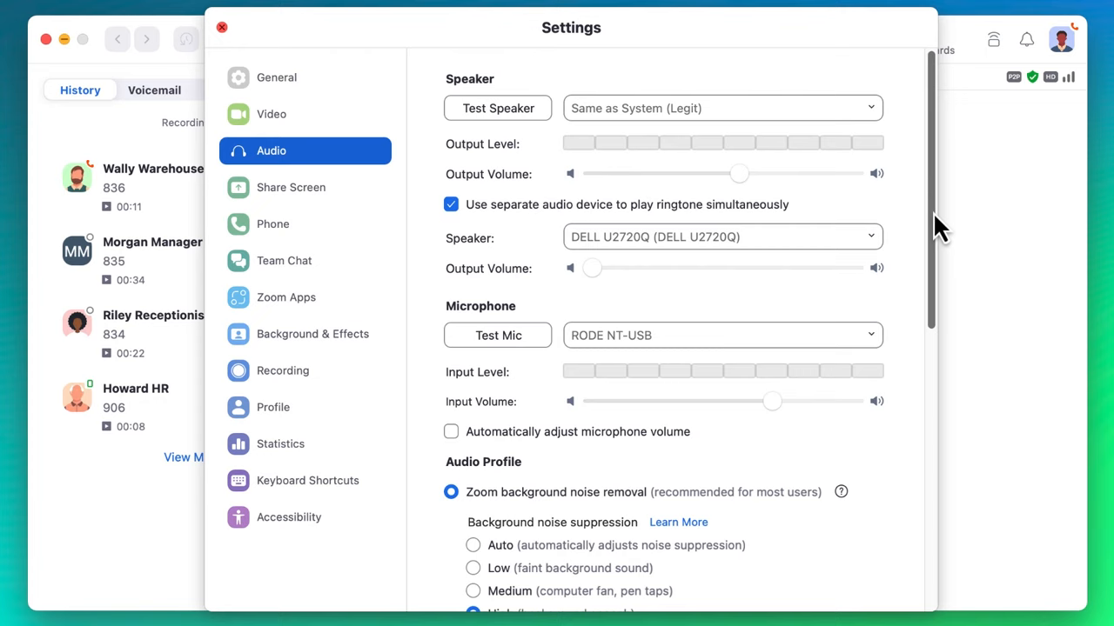
pyautogui.scroll(-3)
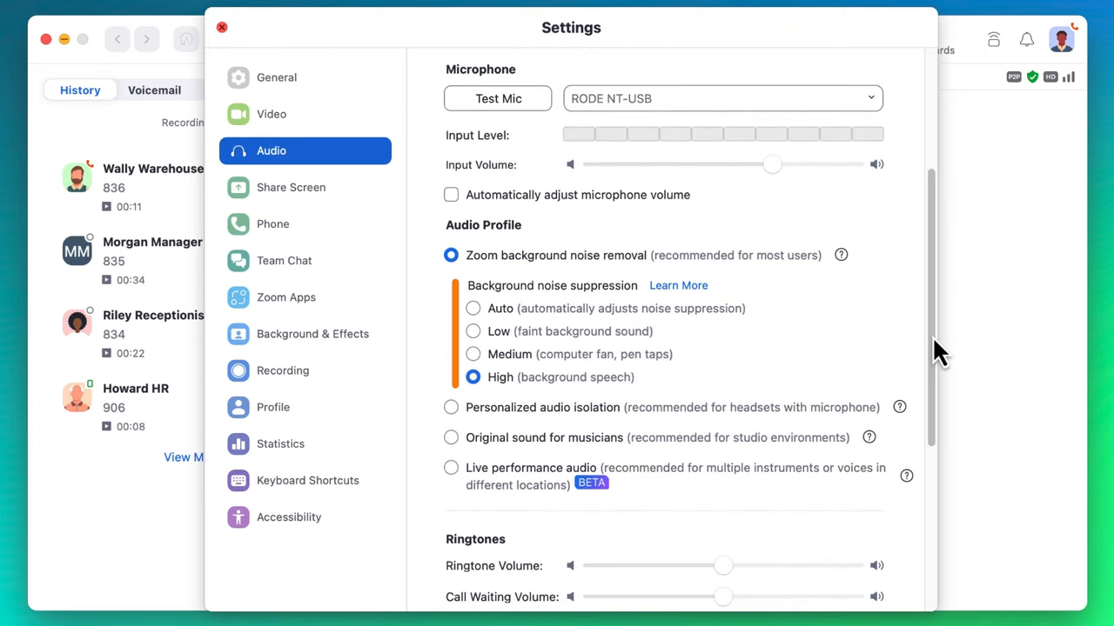
pyautogui.moveTo(914, 340)
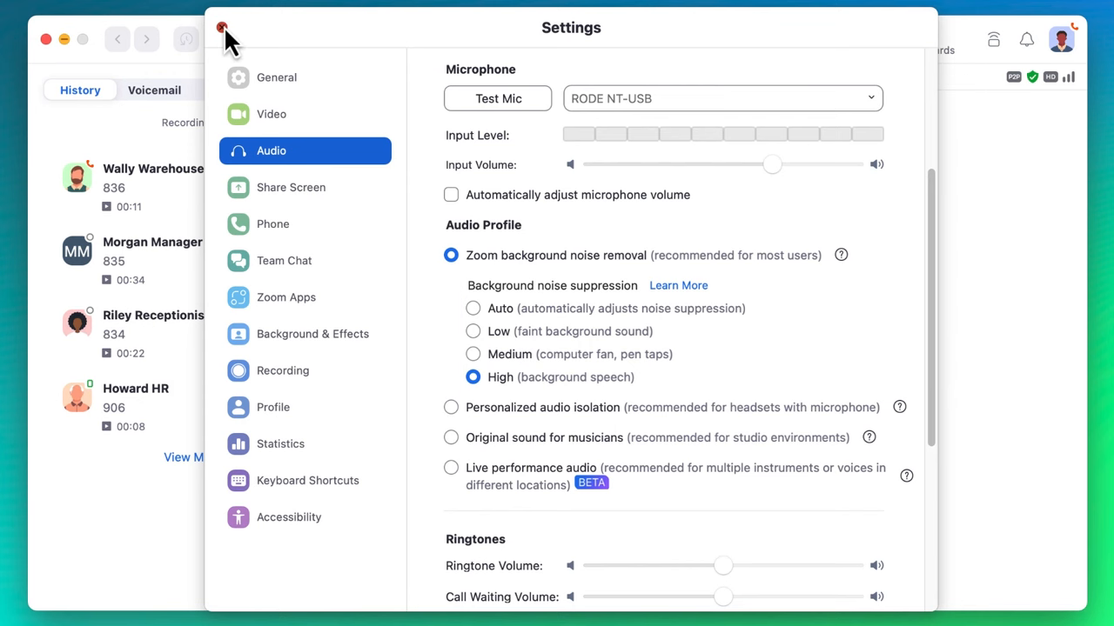
pyautogui.click(223, 28)
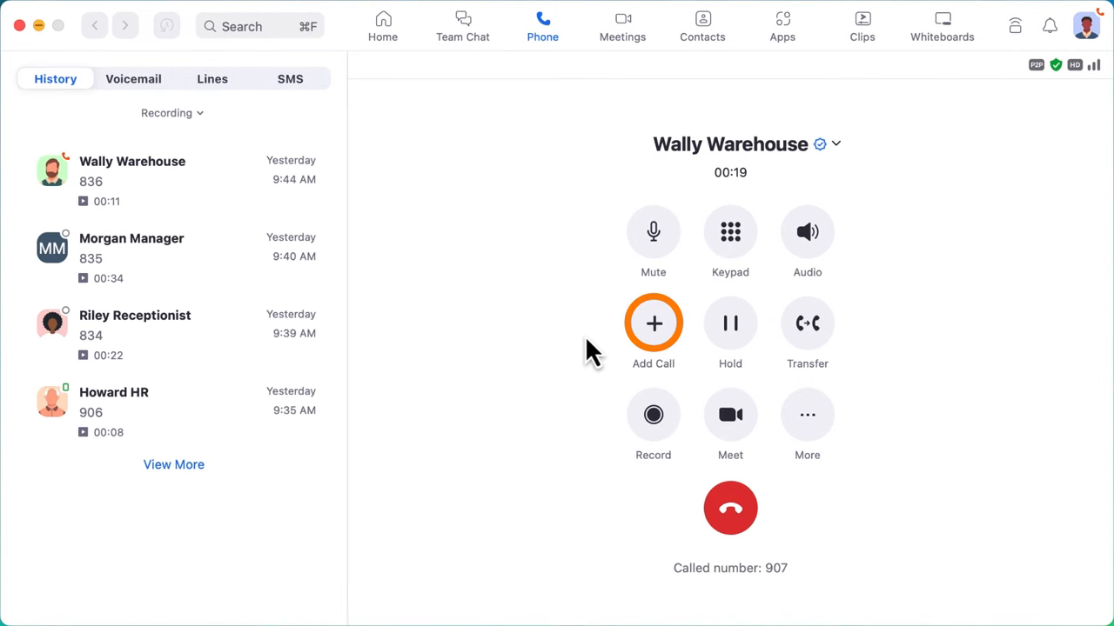
pyautogui.moveTo(640, 339)
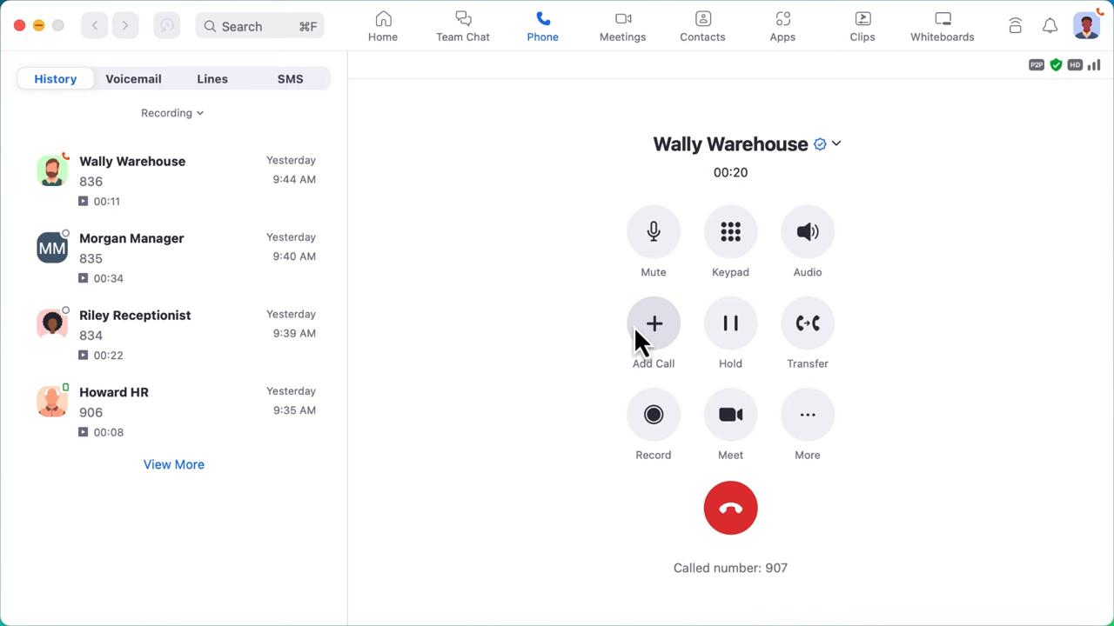
# Add Howard HR to the Wally Warehouse call and merge them into a conference.
pyautogui.click(653, 334)
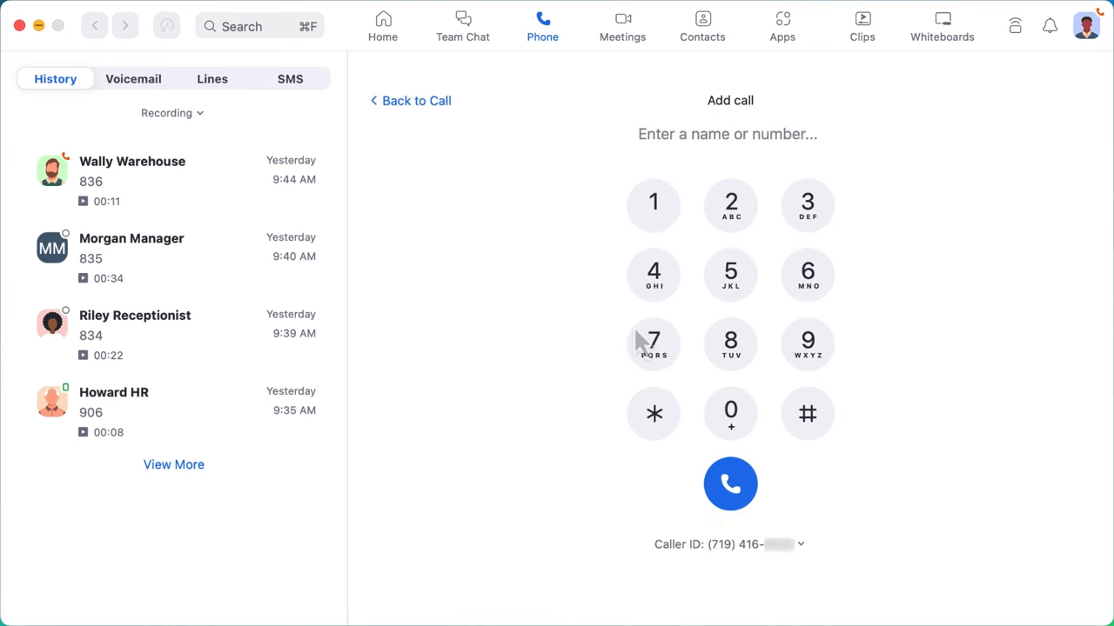
pyautogui.write('howard')
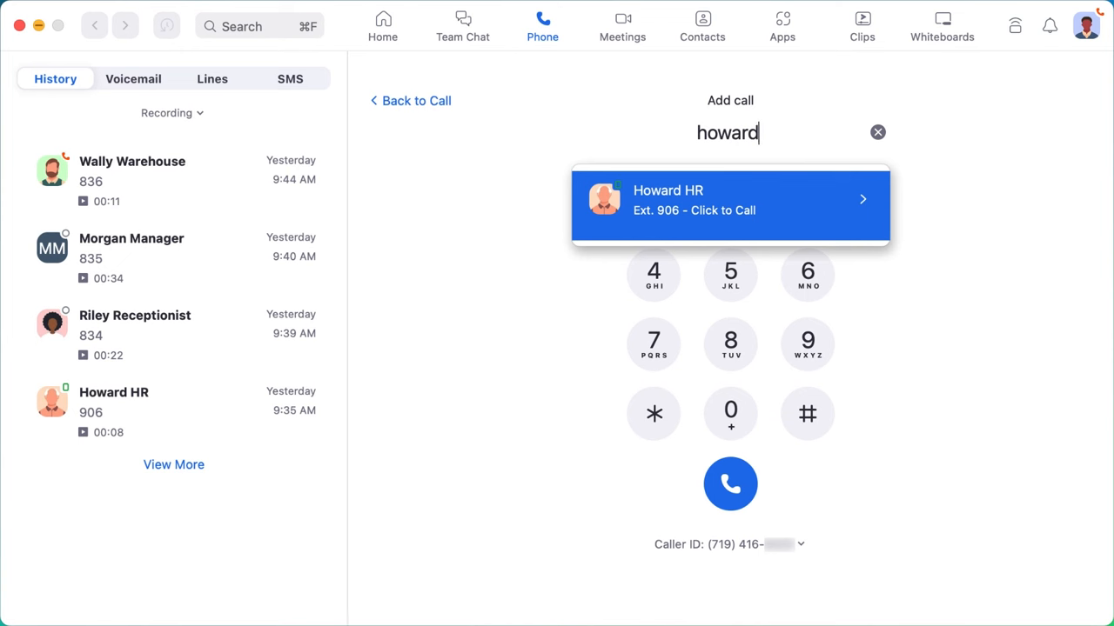
pyautogui.click(730, 200)
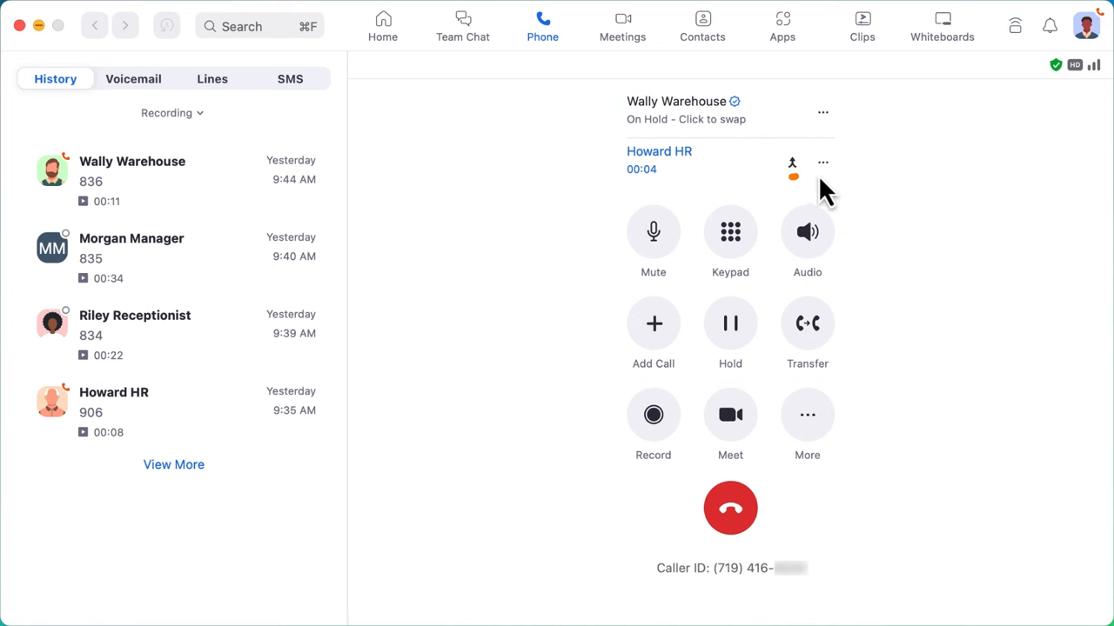
pyautogui.click(792, 163)
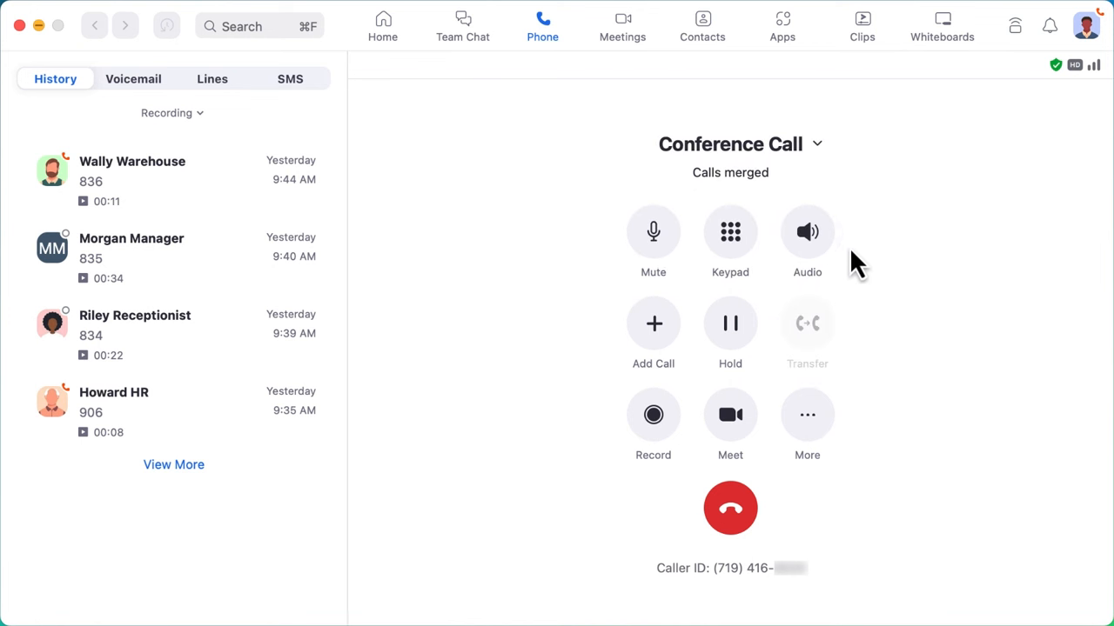
pyautogui.moveTo(909, 265)
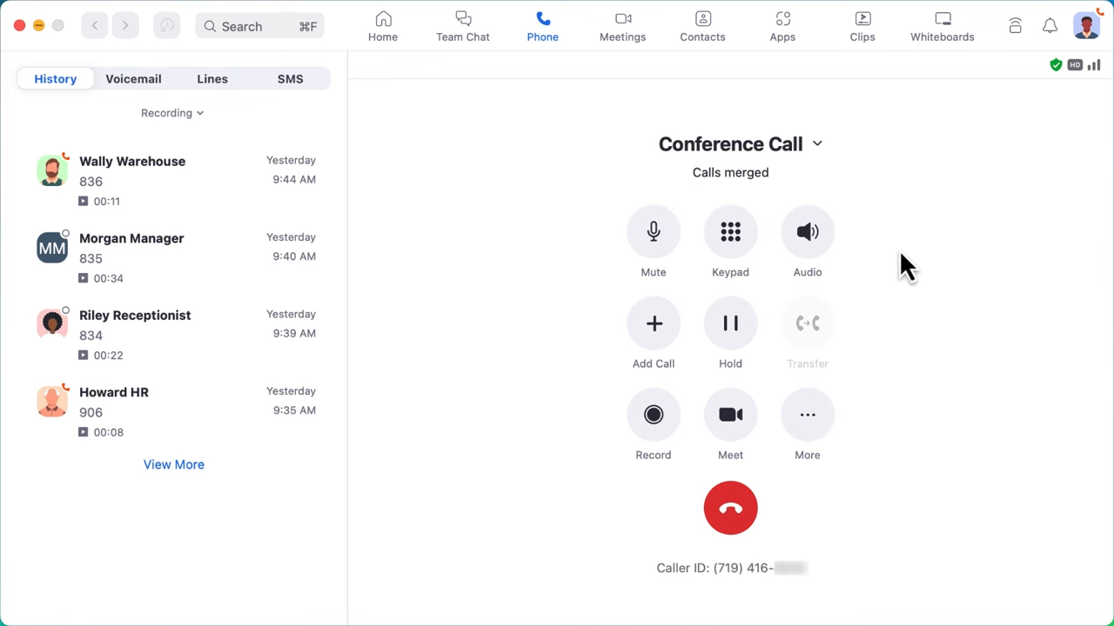
pyautogui.click(816, 144)
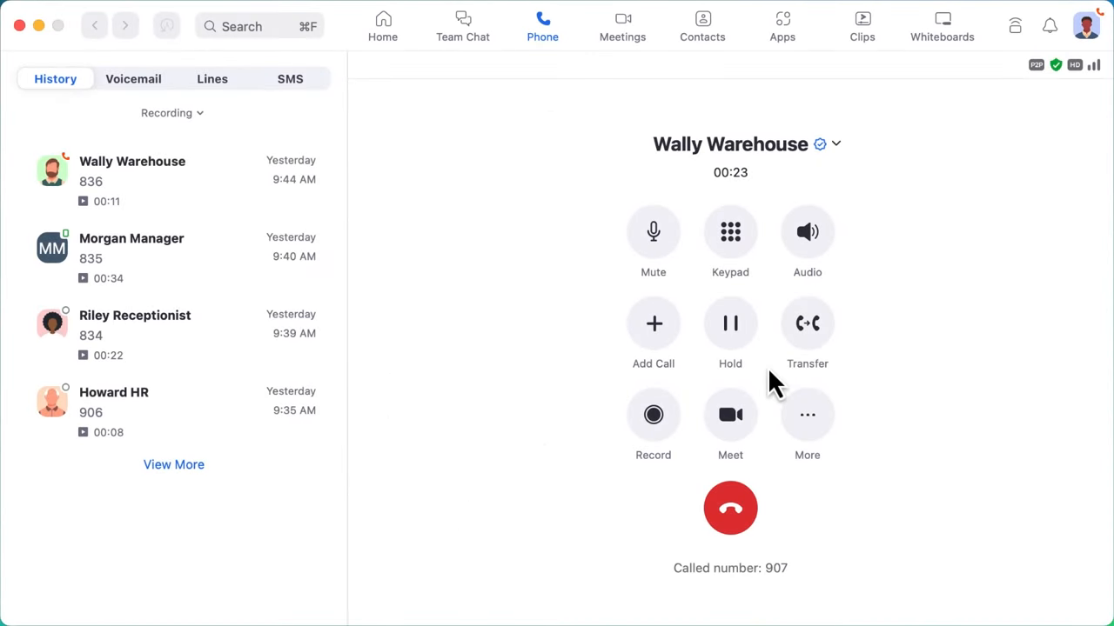
pyautogui.click(730, 323)
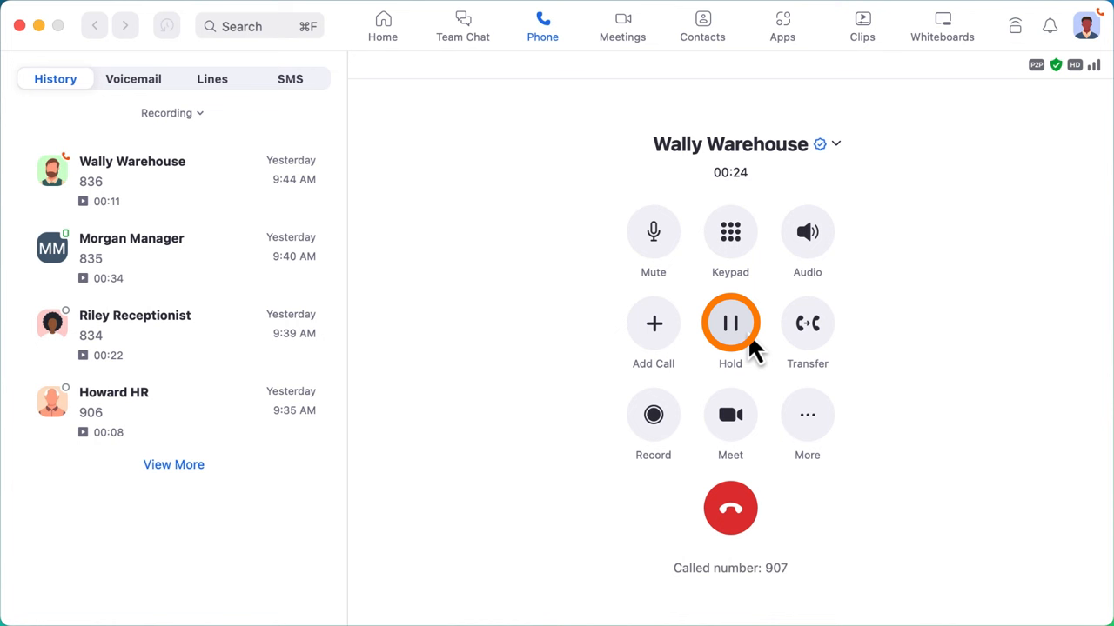
pyautogui.click(730, 323)
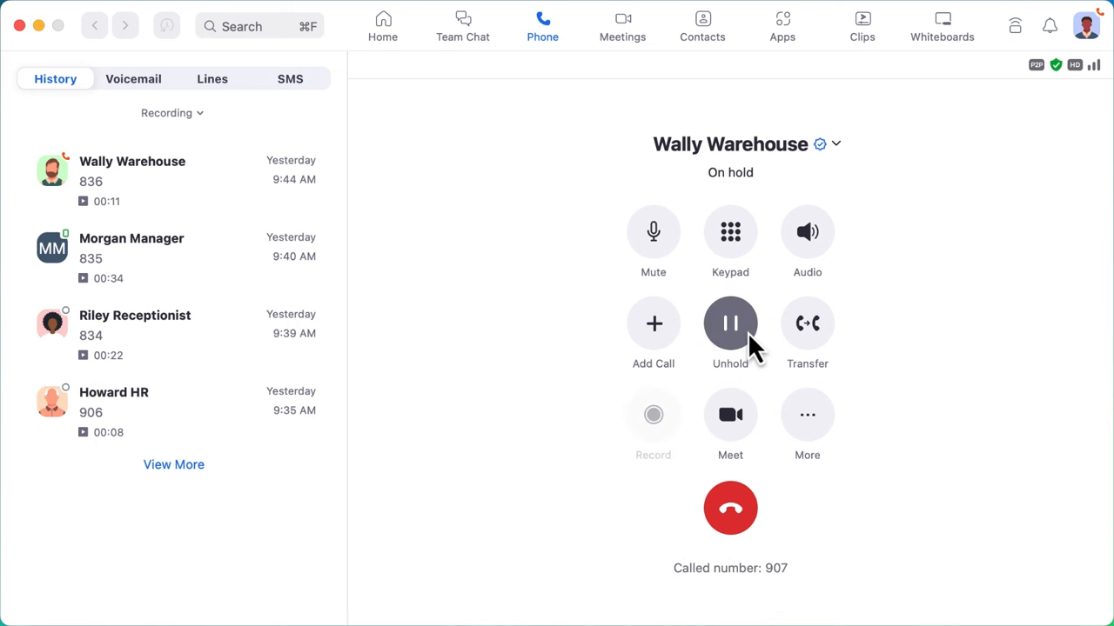
pyautogui.click(730, 323)
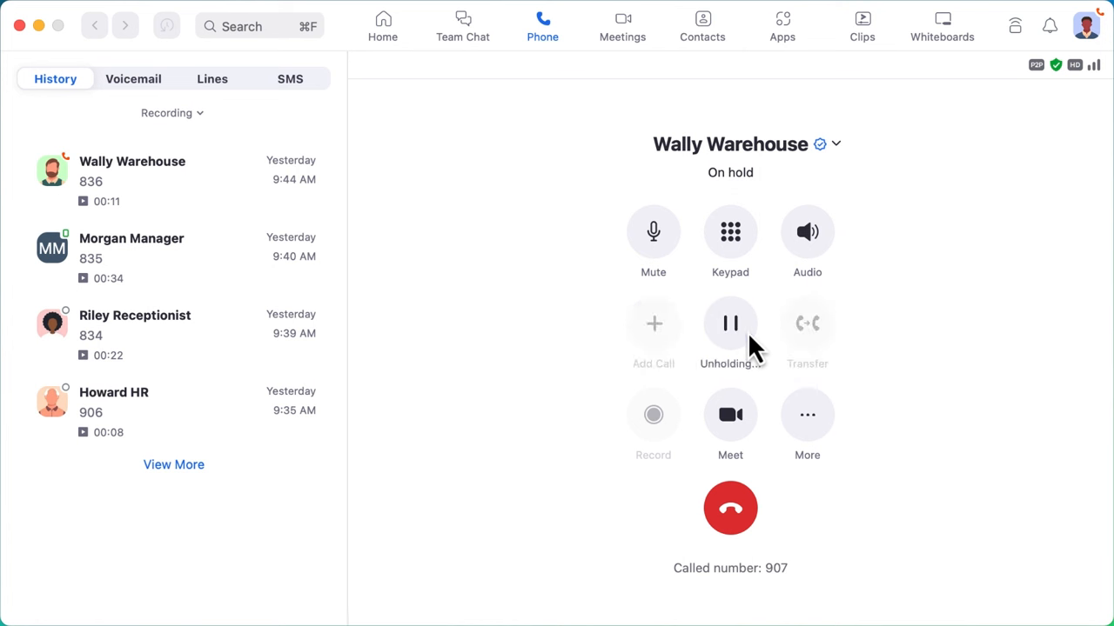
pyautogui.click(730, 323)
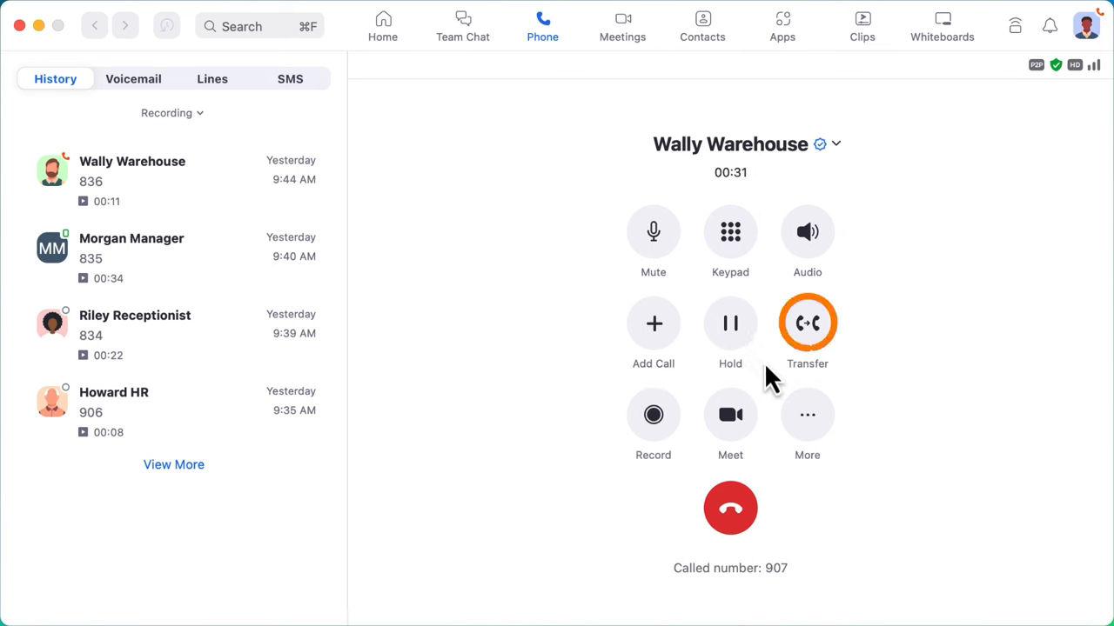
pyautogui.moveTo(772, 366)
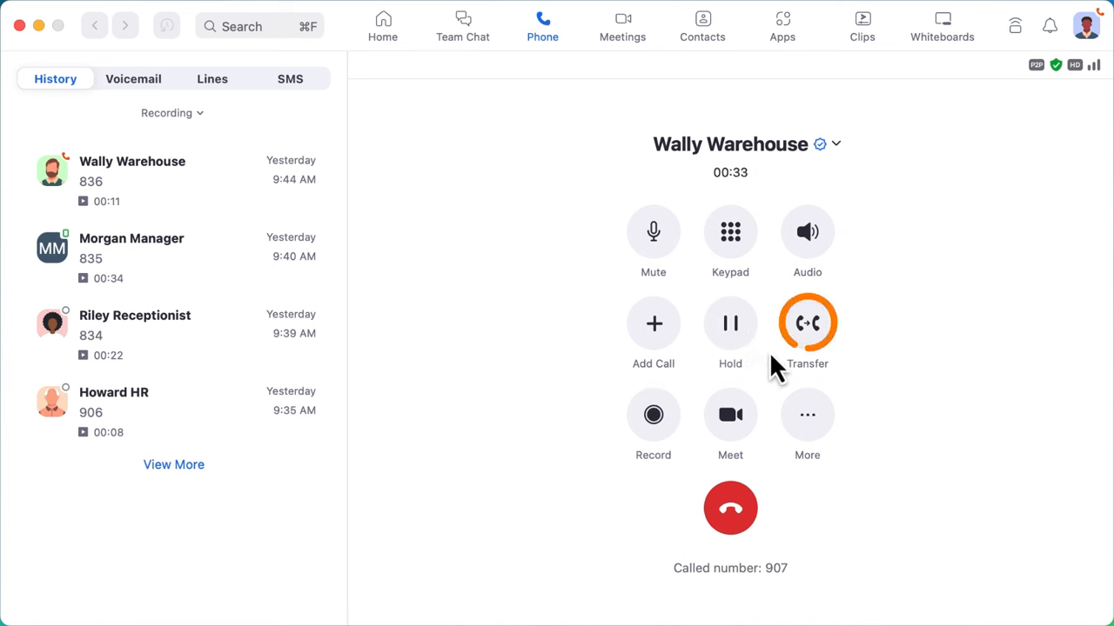
# Begin a transfer and select Morgan Manager (ext. 835) as recipient.
pyautogui.click(806, 323)
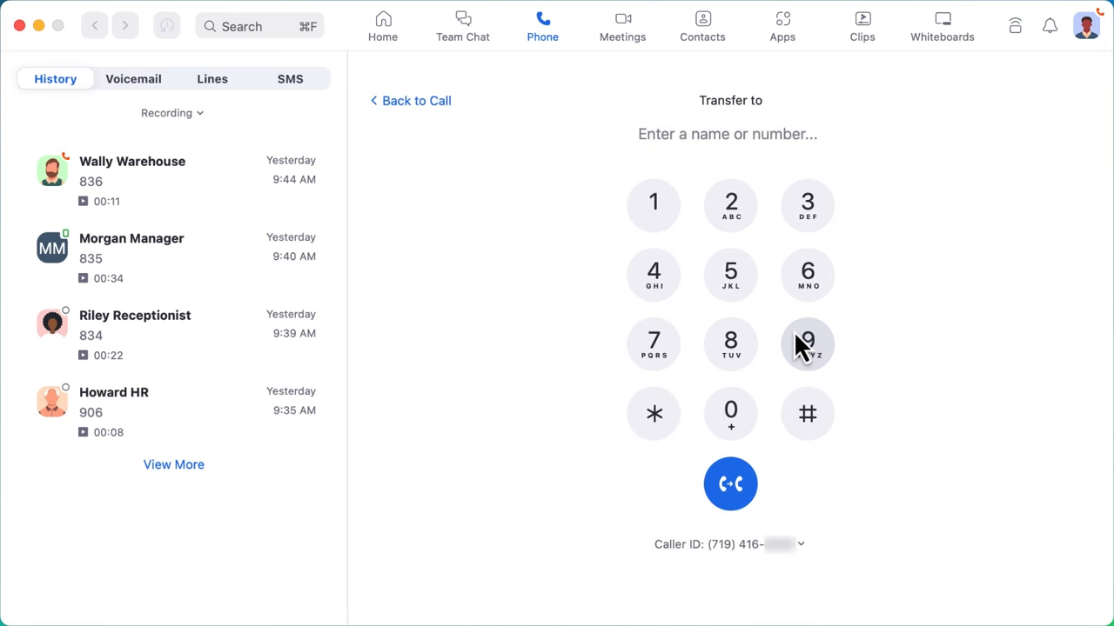
pyautogui.write('Morgan')
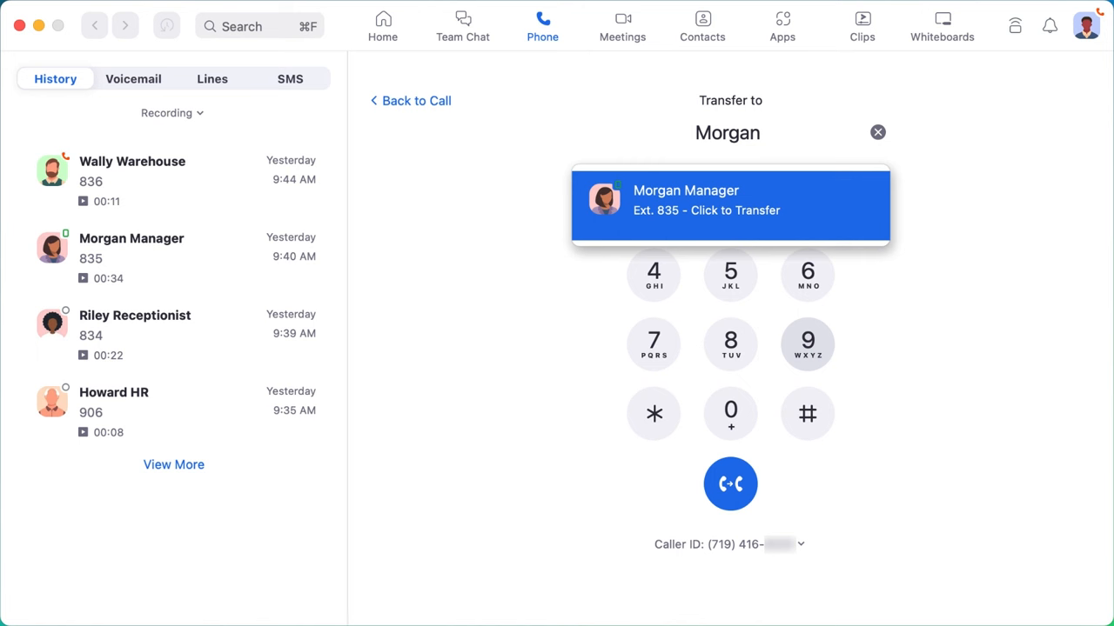
pyautogui.click(730, 204)
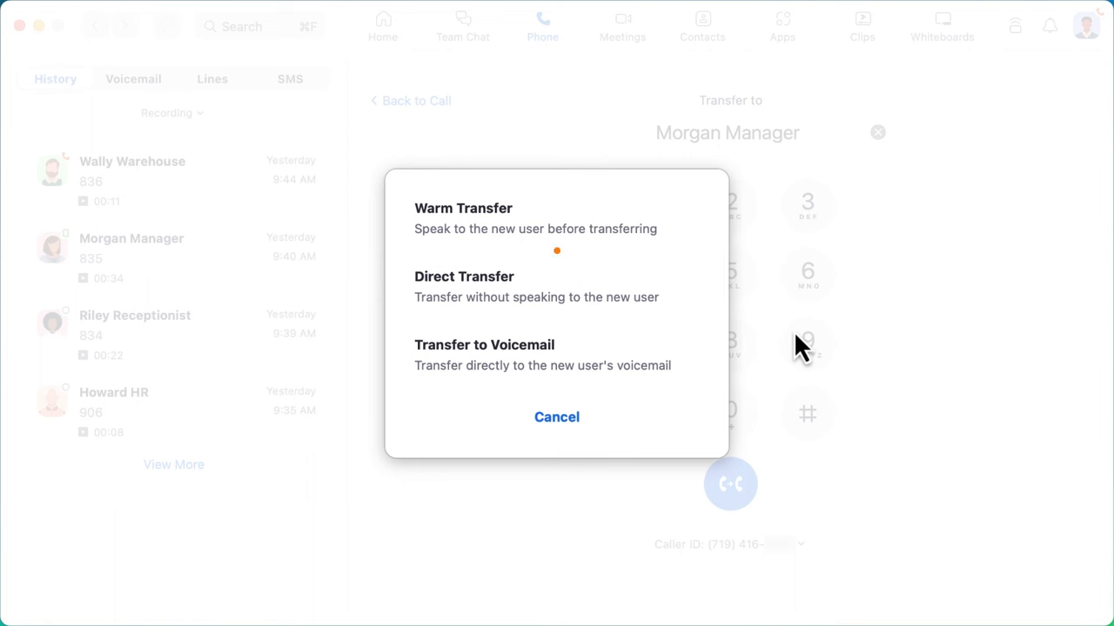
pyautogui.moveTo(712, 235)
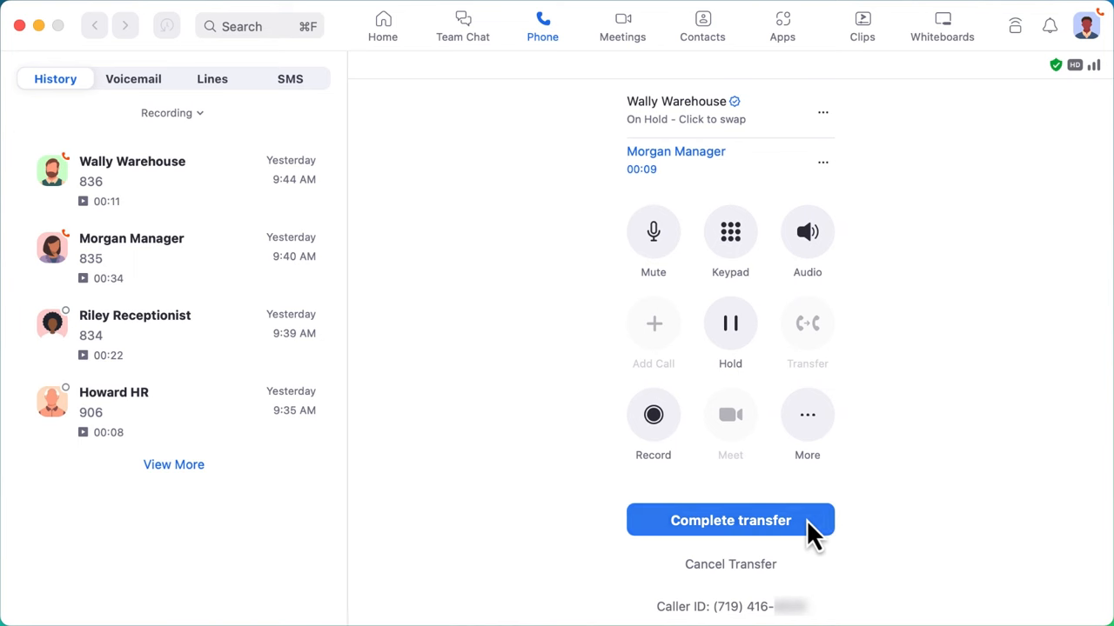
# Complete the transfer to Morgan Manager using Direct Transfer.
pyautogui.click(729, 520)
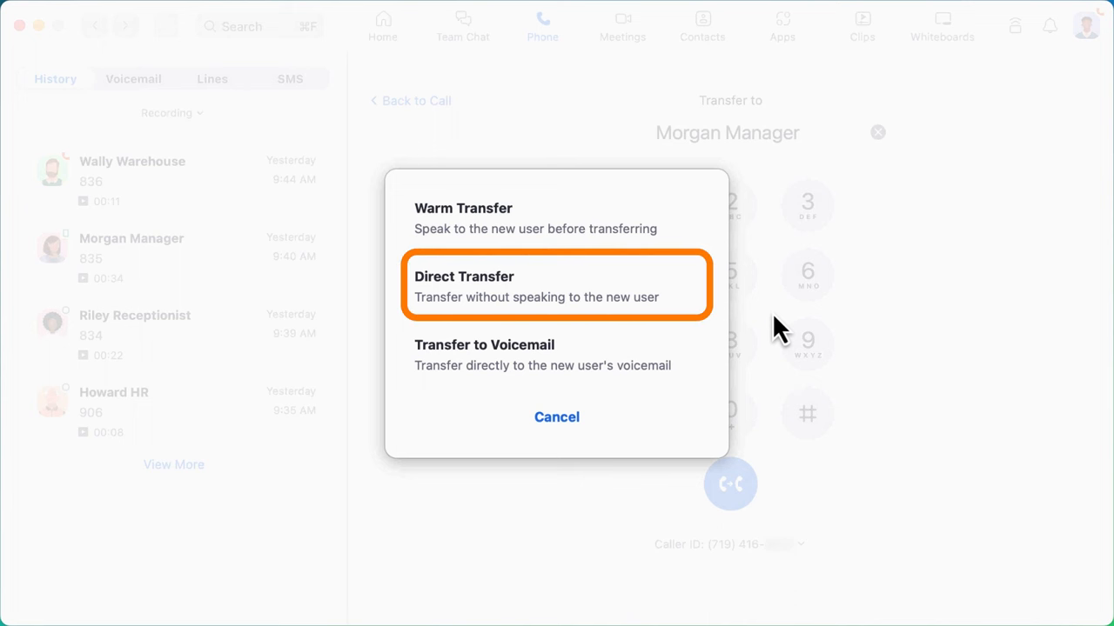
pyautogui.moveTo(748, 326)
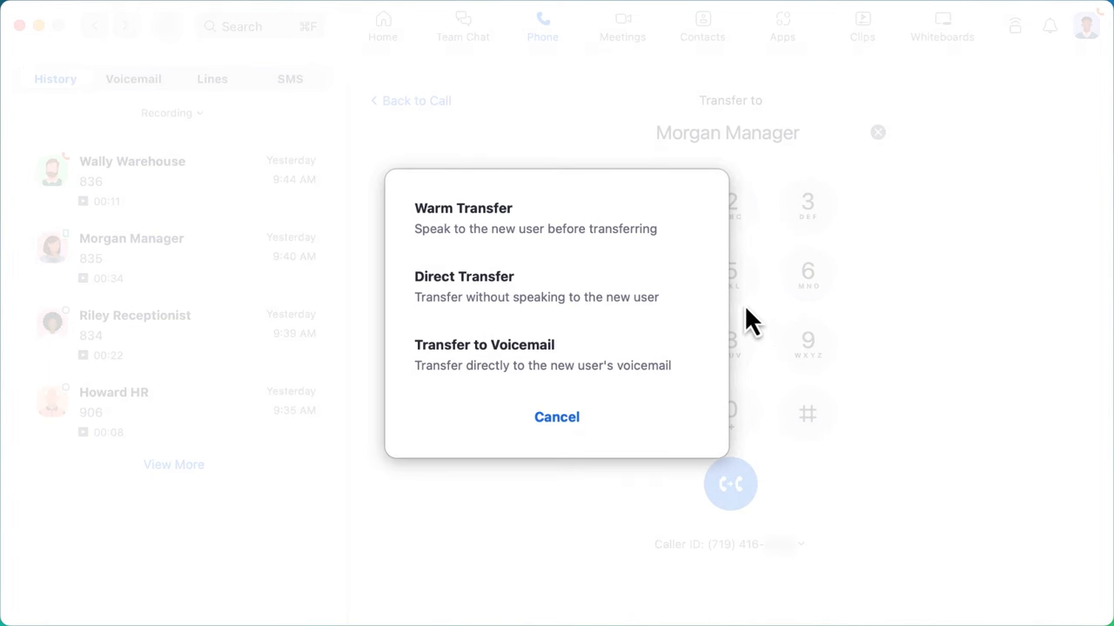
pyautogui.moveTo(701, 304)
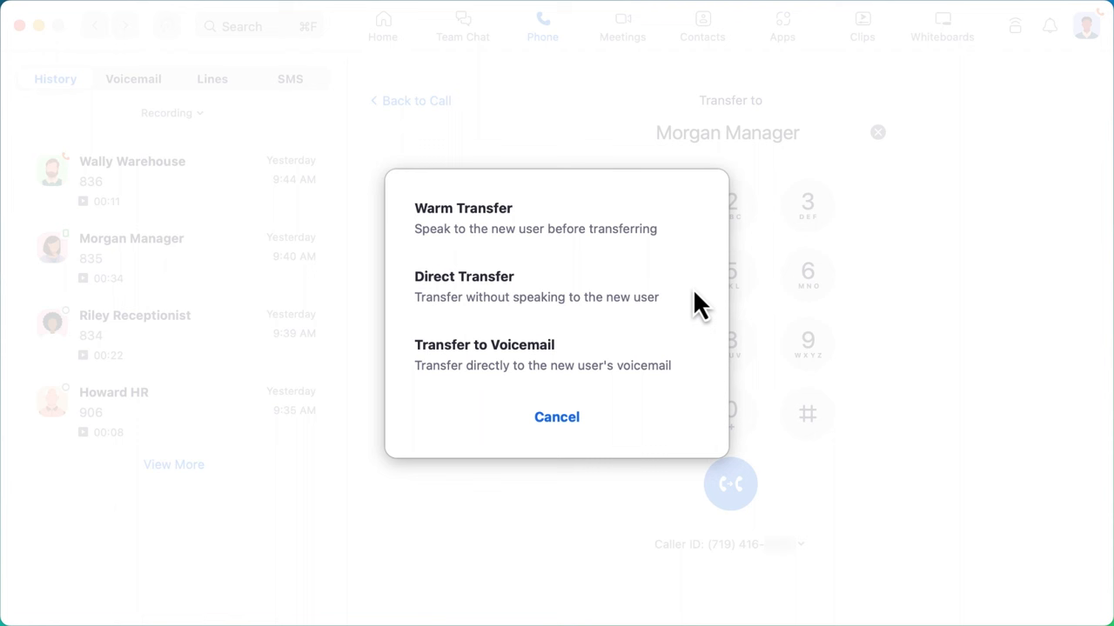
pyautogui.click(463, 287)
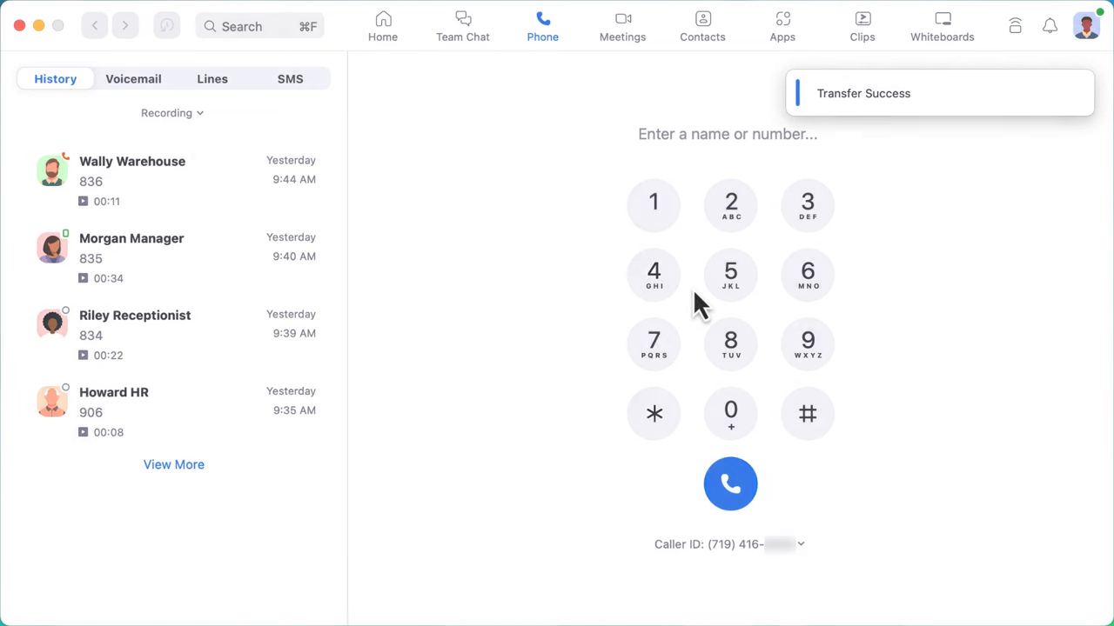
pyautogui.click(730, 484)
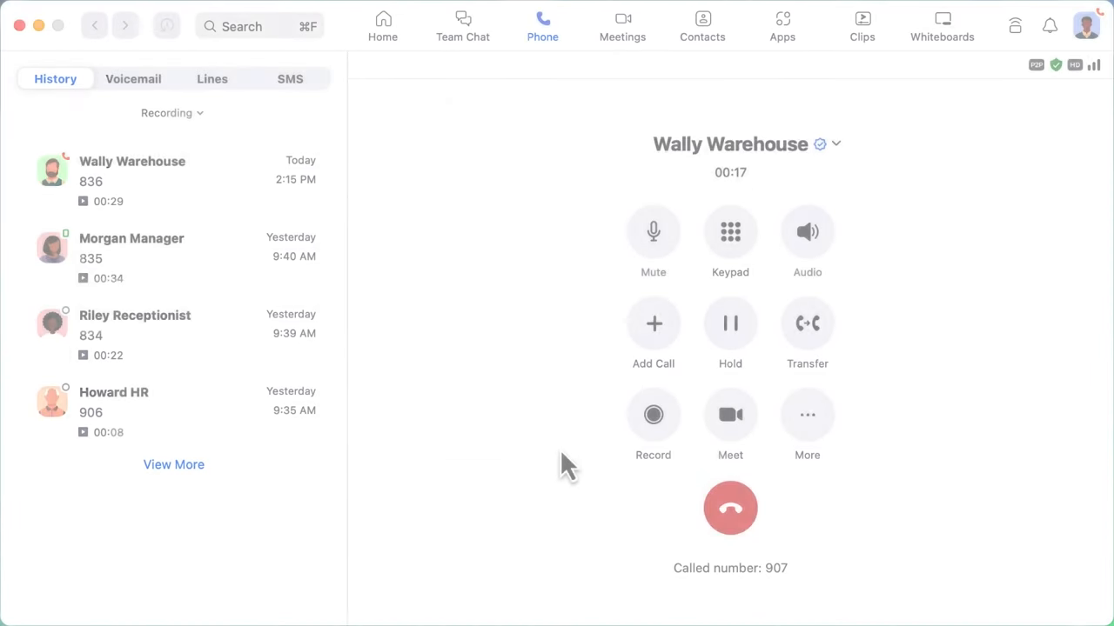
# Toggle recording on and off for the 907 call, ending unrecorded.
pyautogui.click(653, 414)
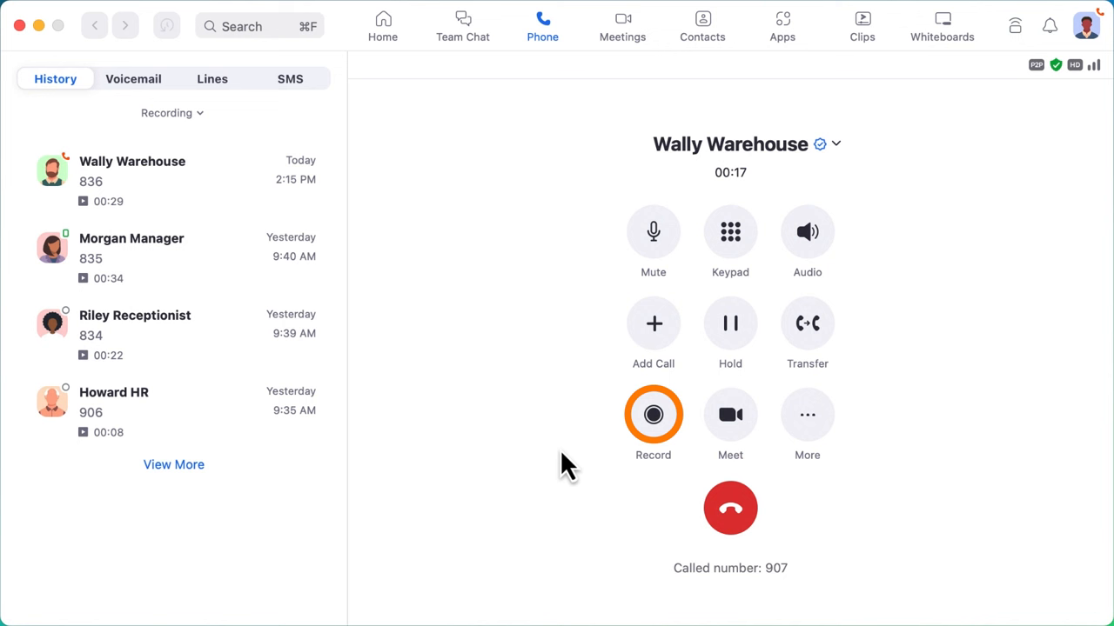
pyautogui.click(653, 414)
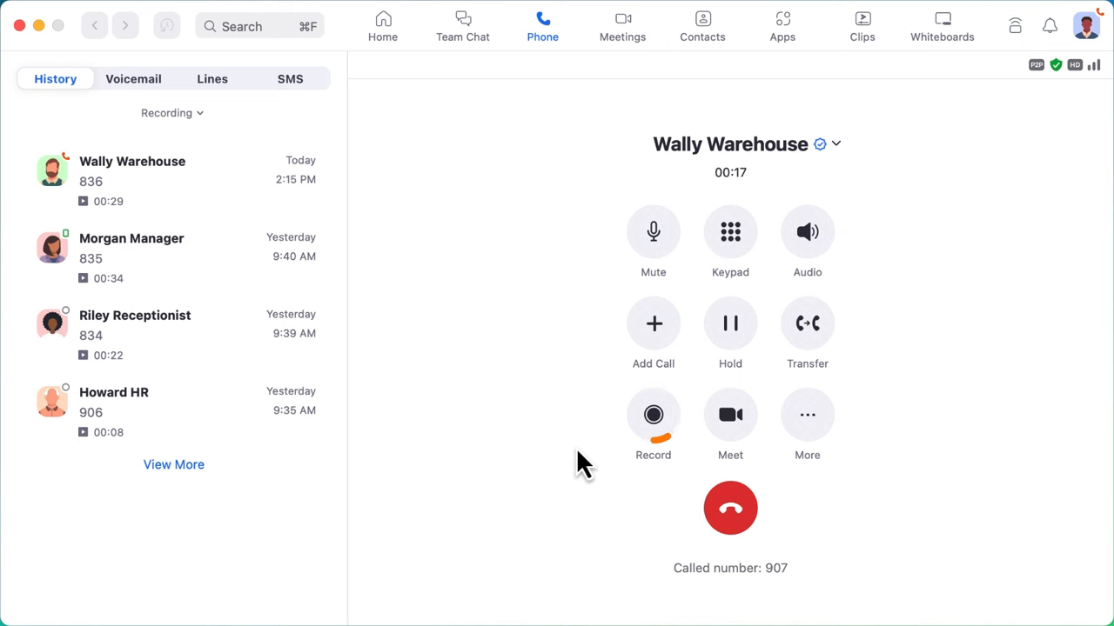
pyautogui.click(653, 415)
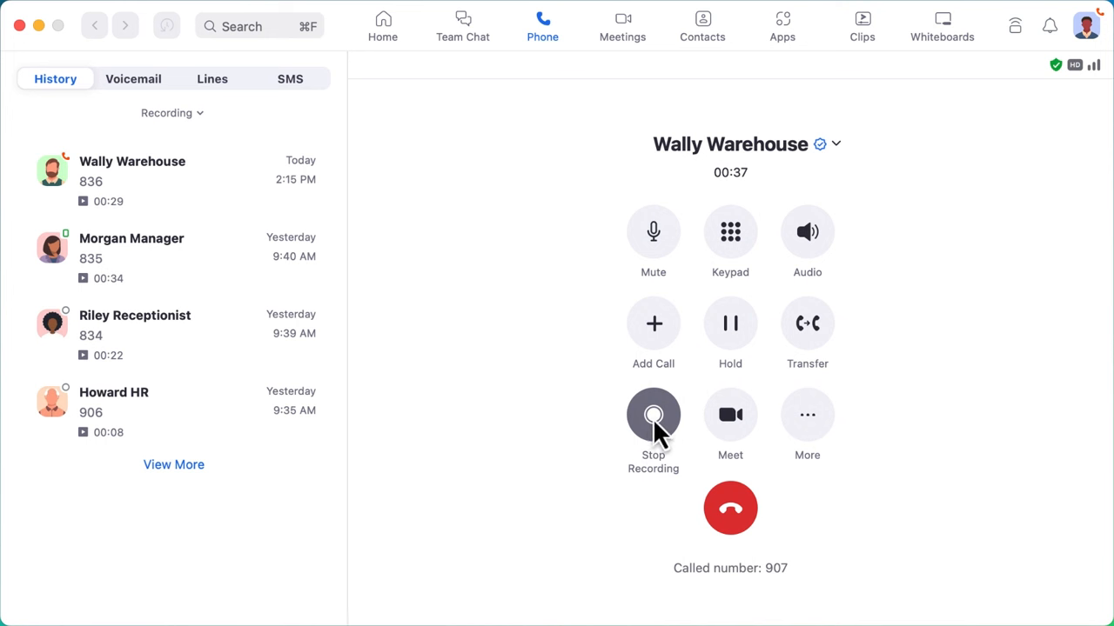
pyautogui.click(652, 415)
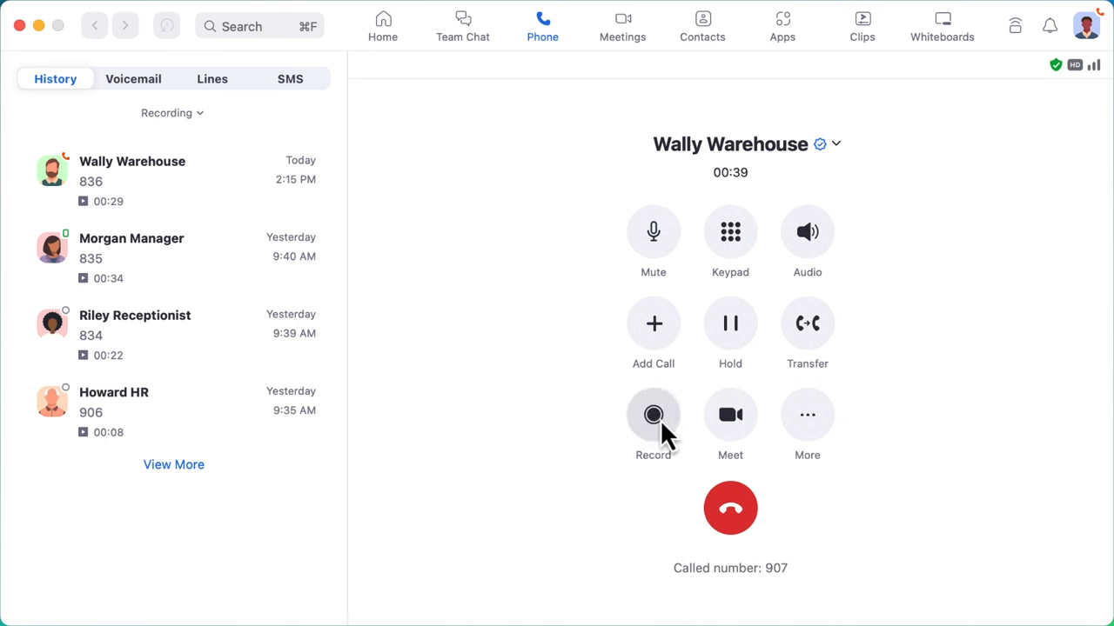
pyautogui.click(653, 414)
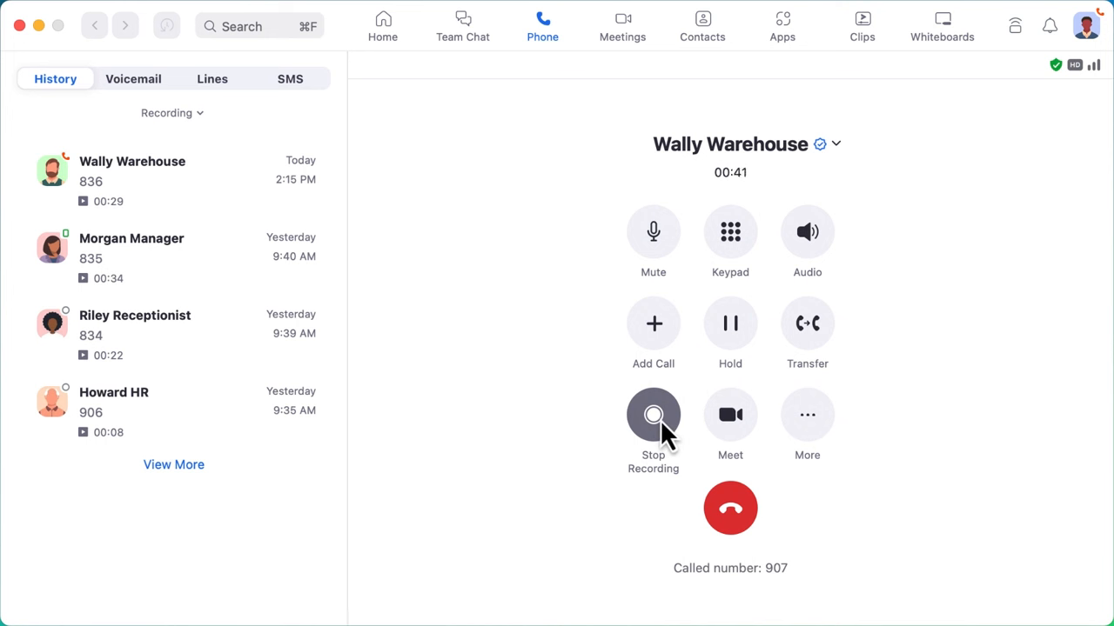
pyautogui.click(652, 414)
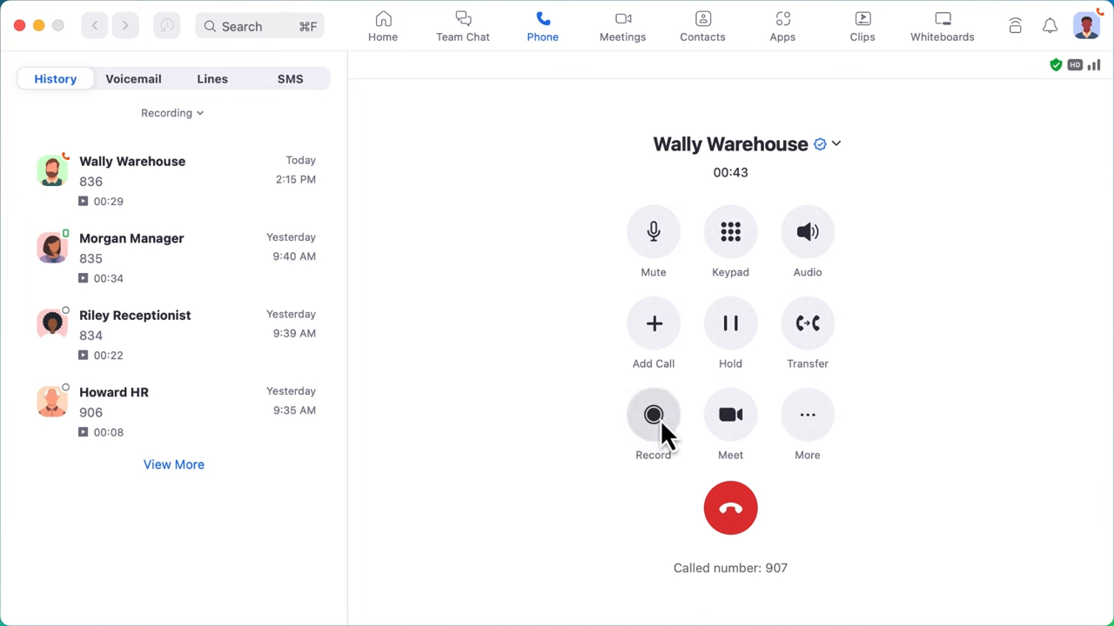
pyautogui.moveTo(836, 504)
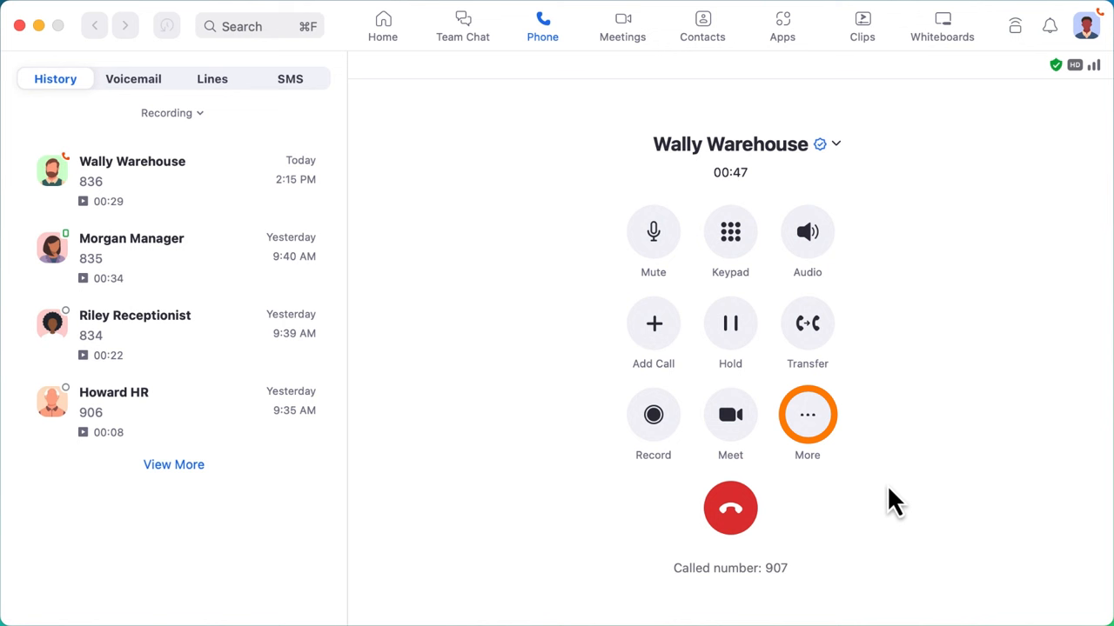
pyautogui.moveTo(806, 427)
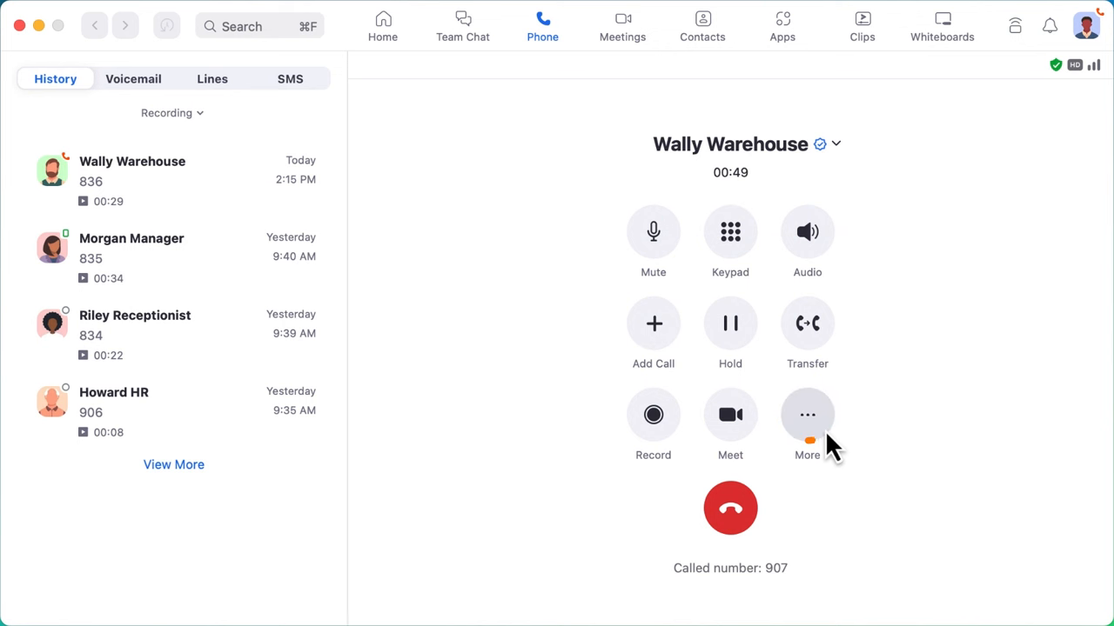
# Park the Wally Warehouse call from the More options menu.
pyautogui.click(806, 415)
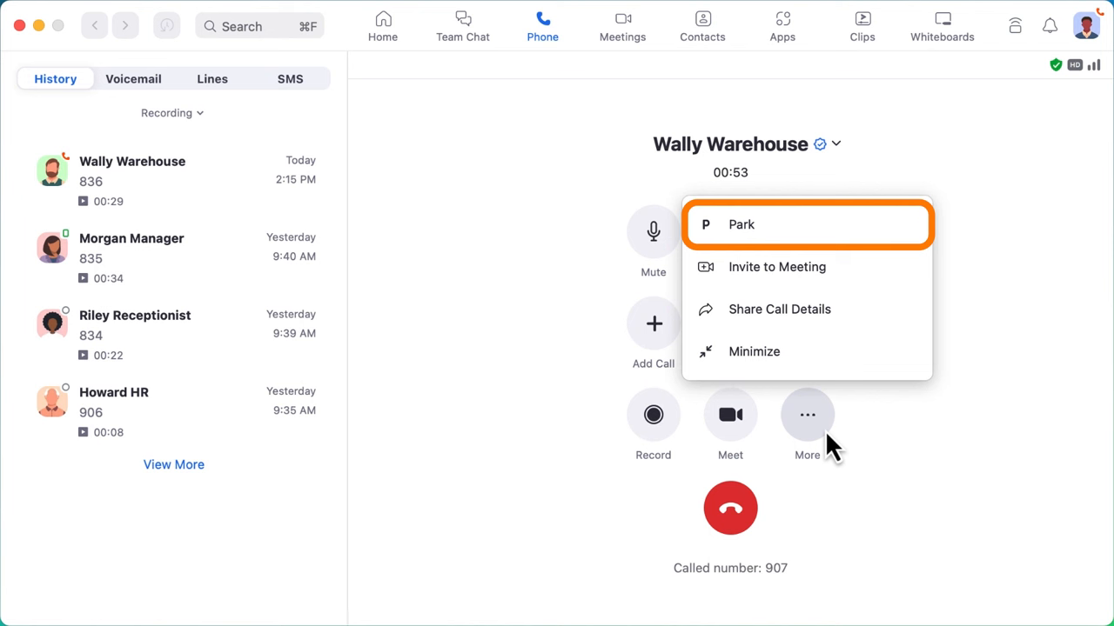
pyautogui.moveTo(848, 248)
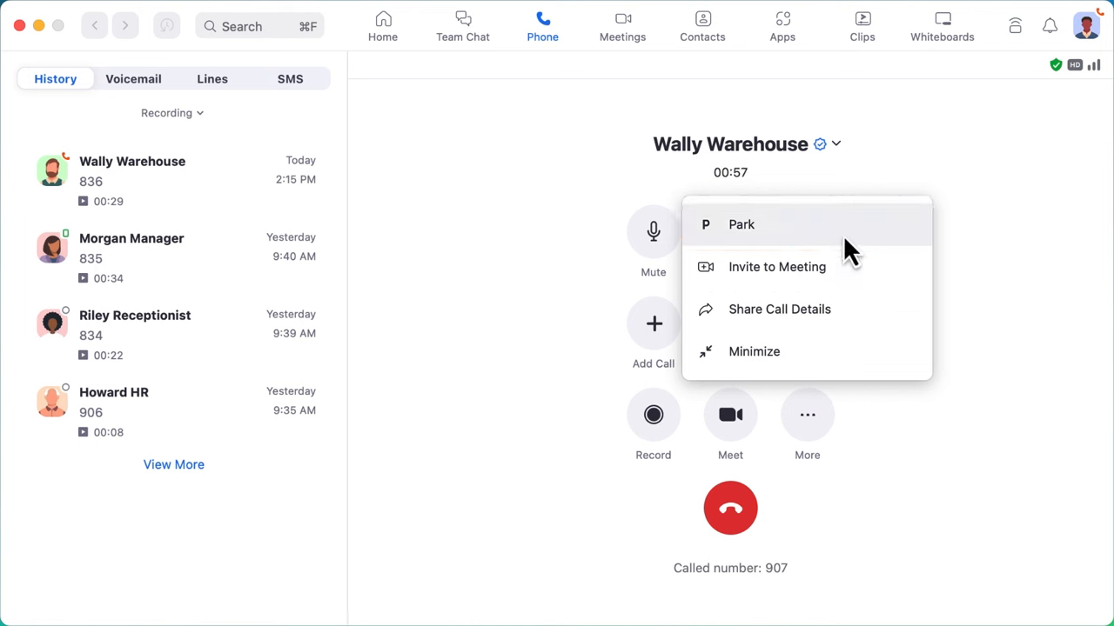
pyautogui.click(741, 224)
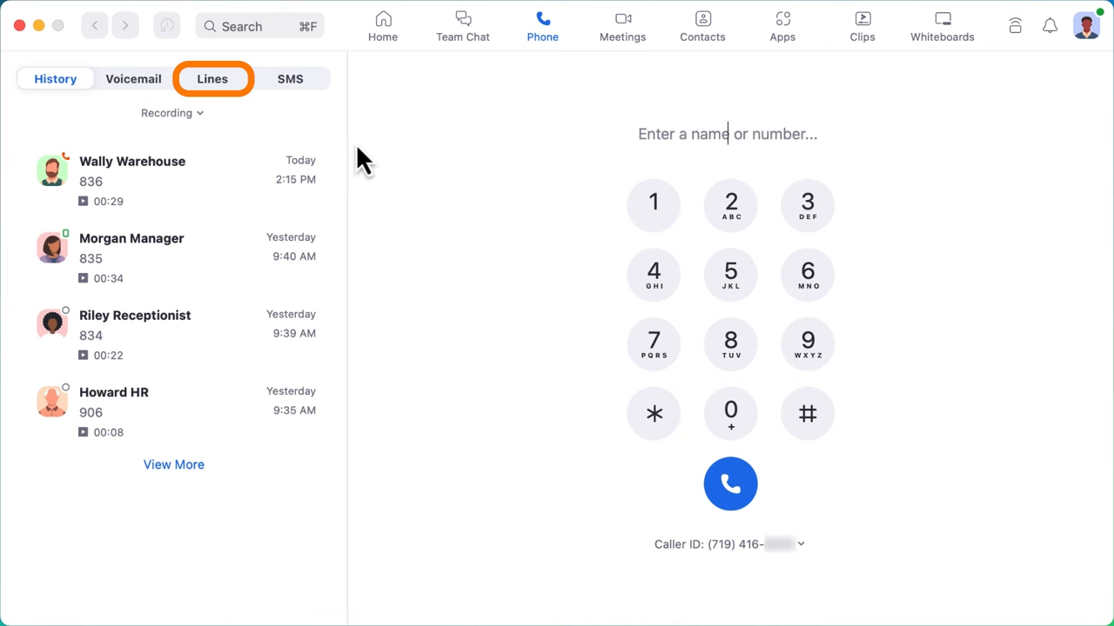
# Pick up the parked Wally Warehouse call at *832 from Lines, then return to History.
pyautogui.click(212, 78)
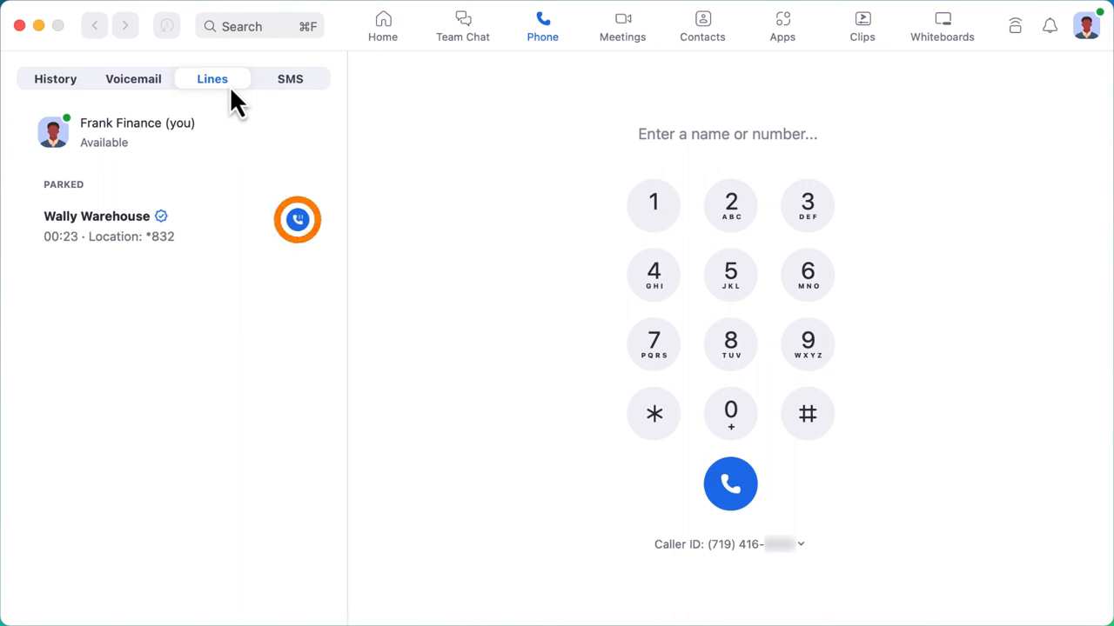
pyautogui.moveTo(280, 157)
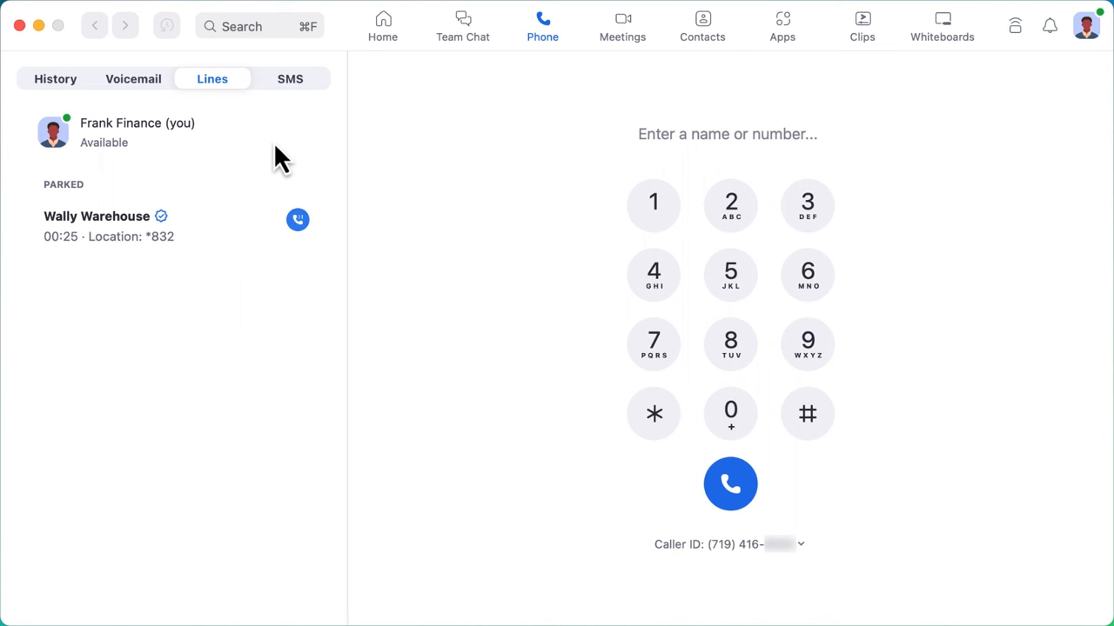
pyautogui.click(298, 220)
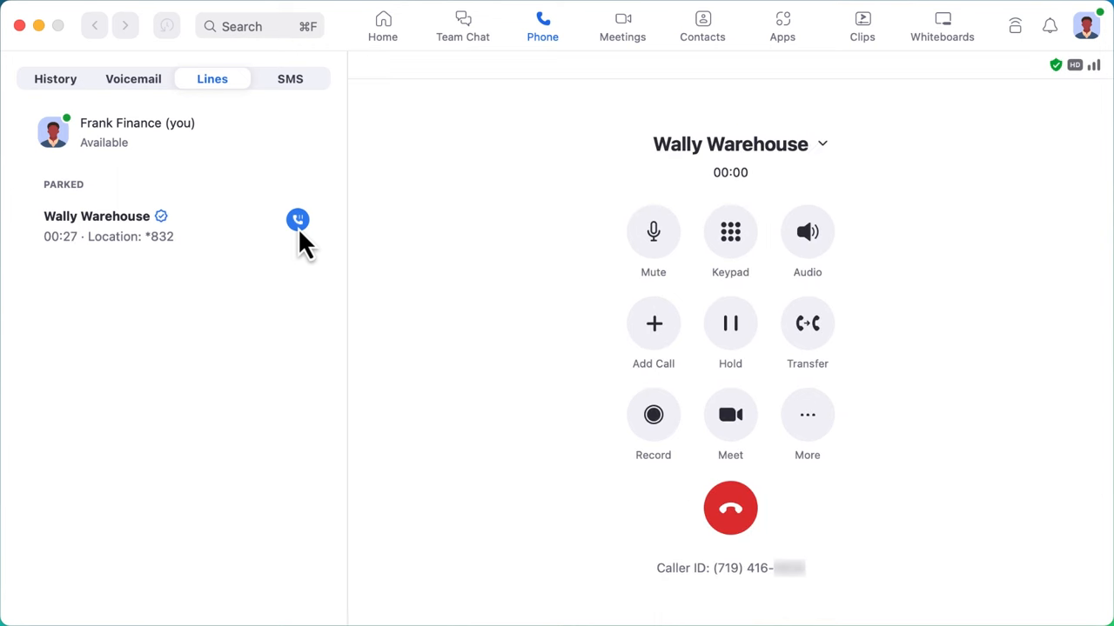
pyautogui.click(298, 219)
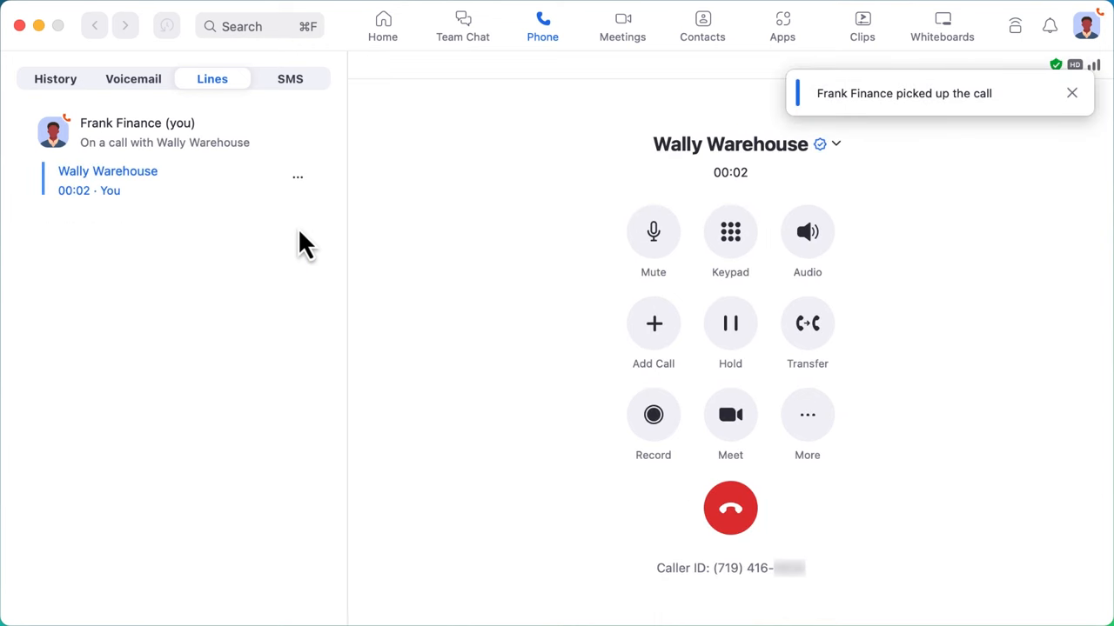
pyautogui.click(55, 79)
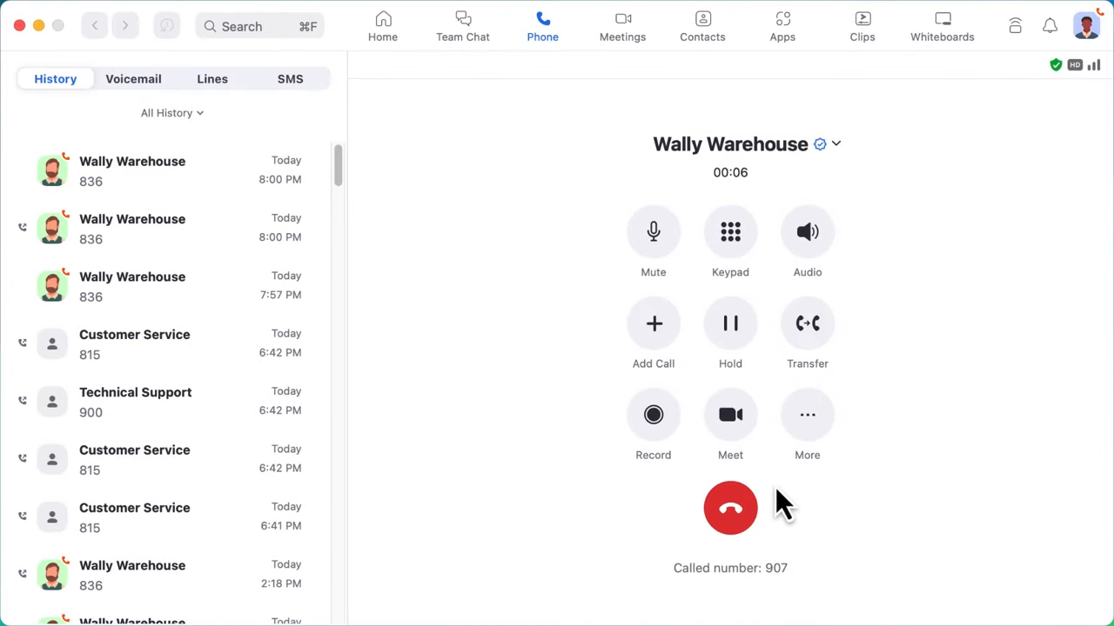
# Elevate the Wally Warehouse phone call with the Meet control.
pyautogui.click(730, 414)
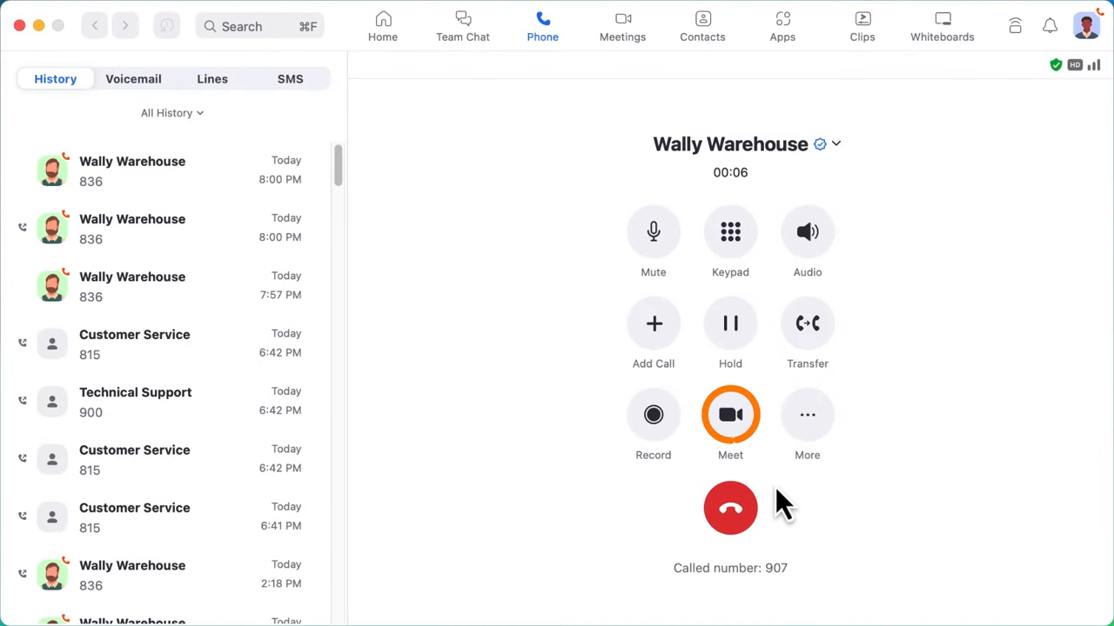
pyautogui.click(730, 415)
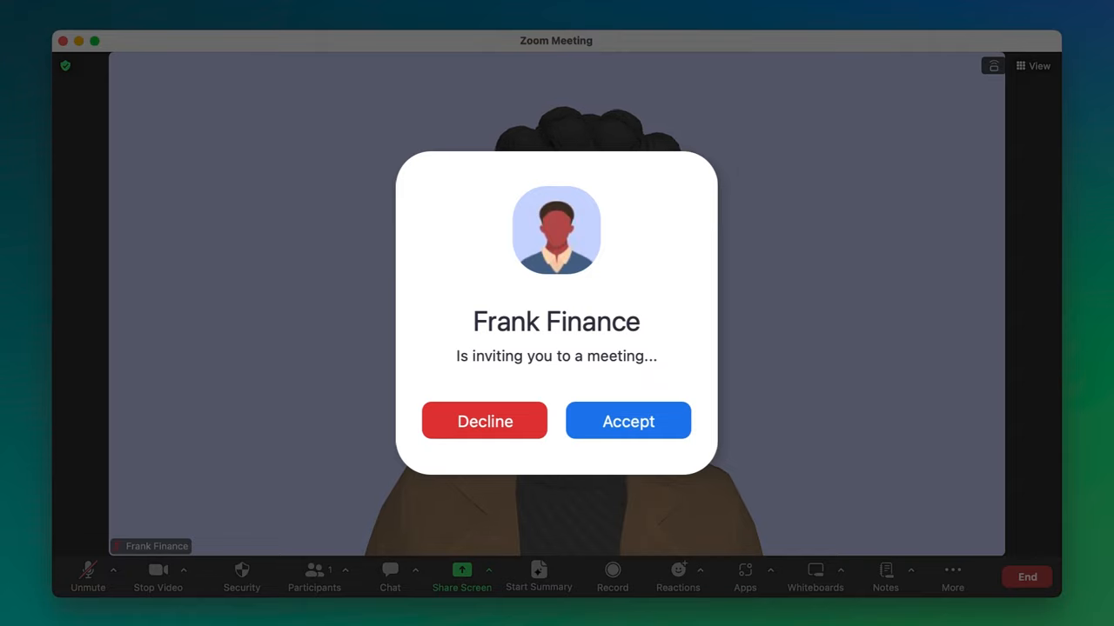
# Accept Frank Finance's meeting invite, view participants, and review invite options.
pyautogui.click(628, 421)
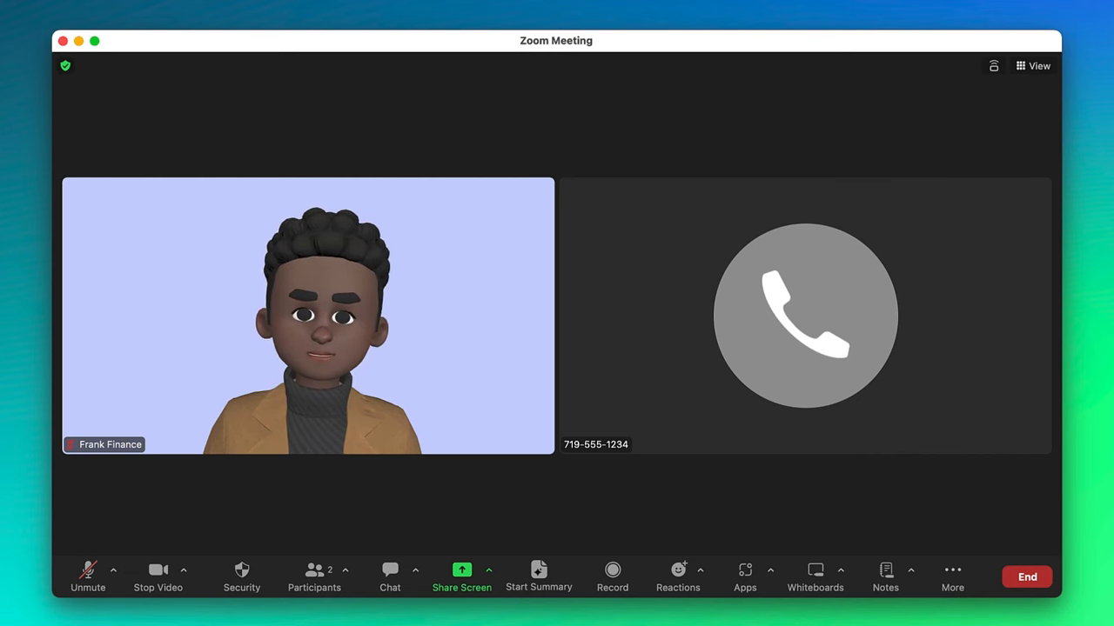
pyautogui.click(314, 576)
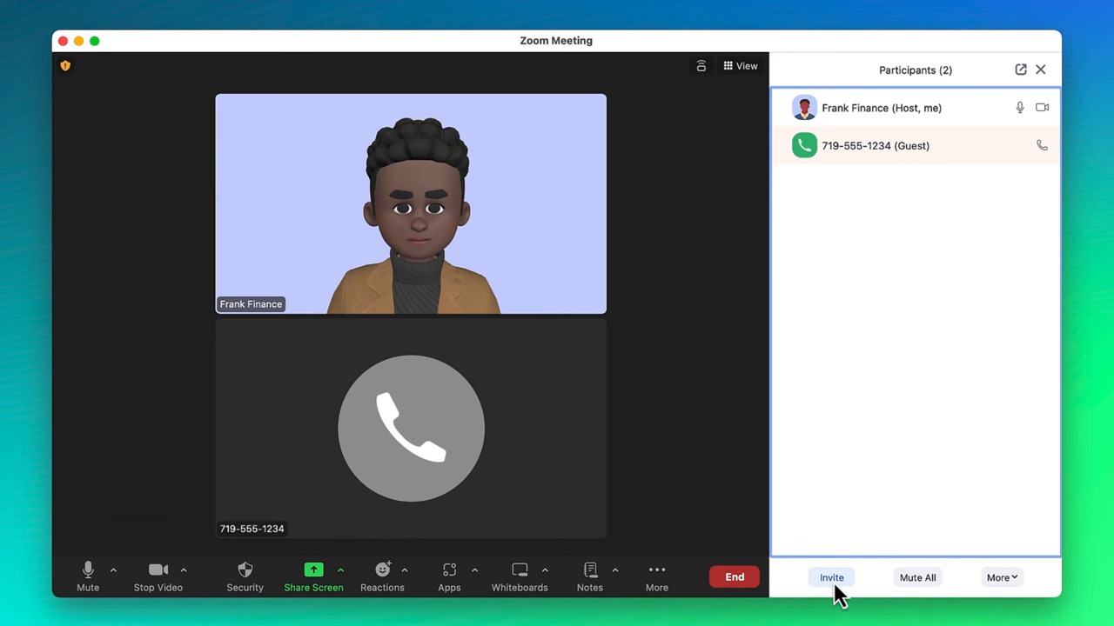
pyautogui.click(831, 576)
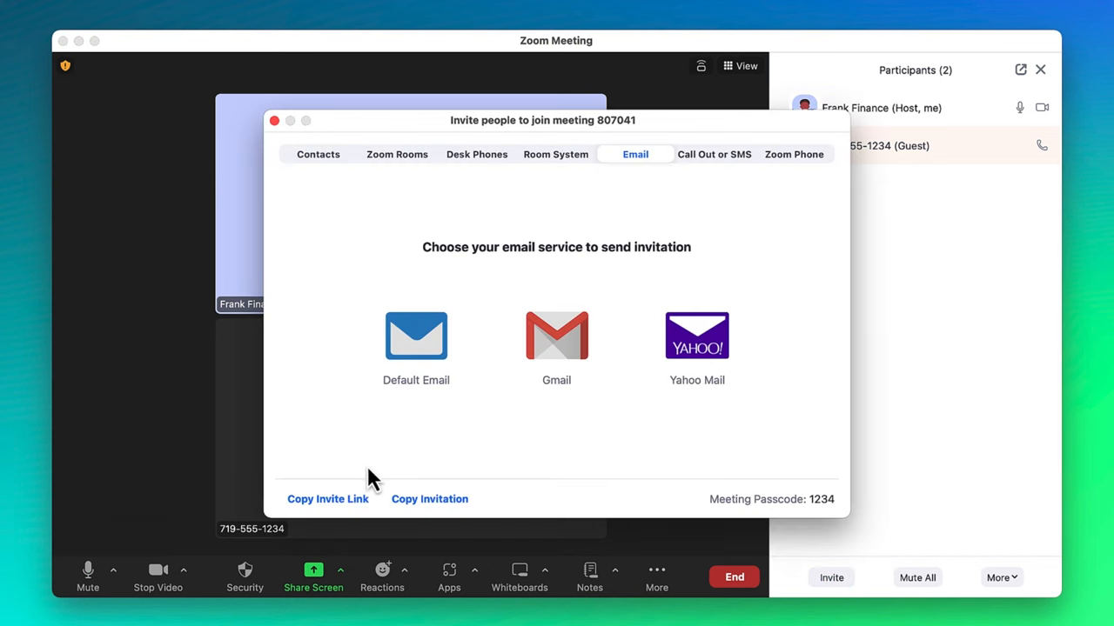
pyautogui.click(327, 499)
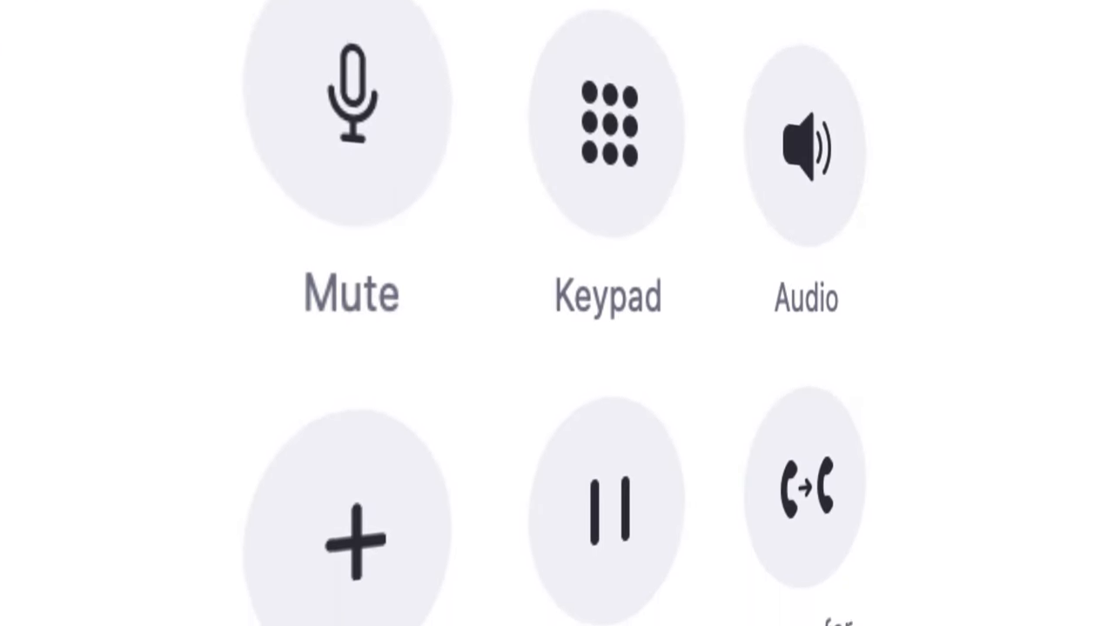
pyautogui.scroll(-3)
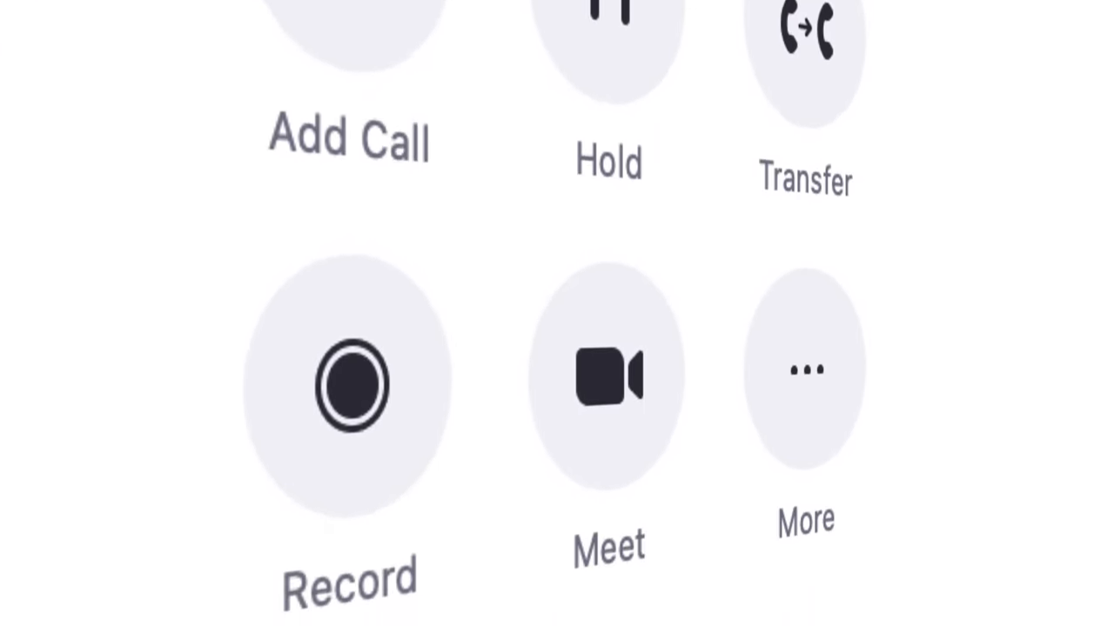